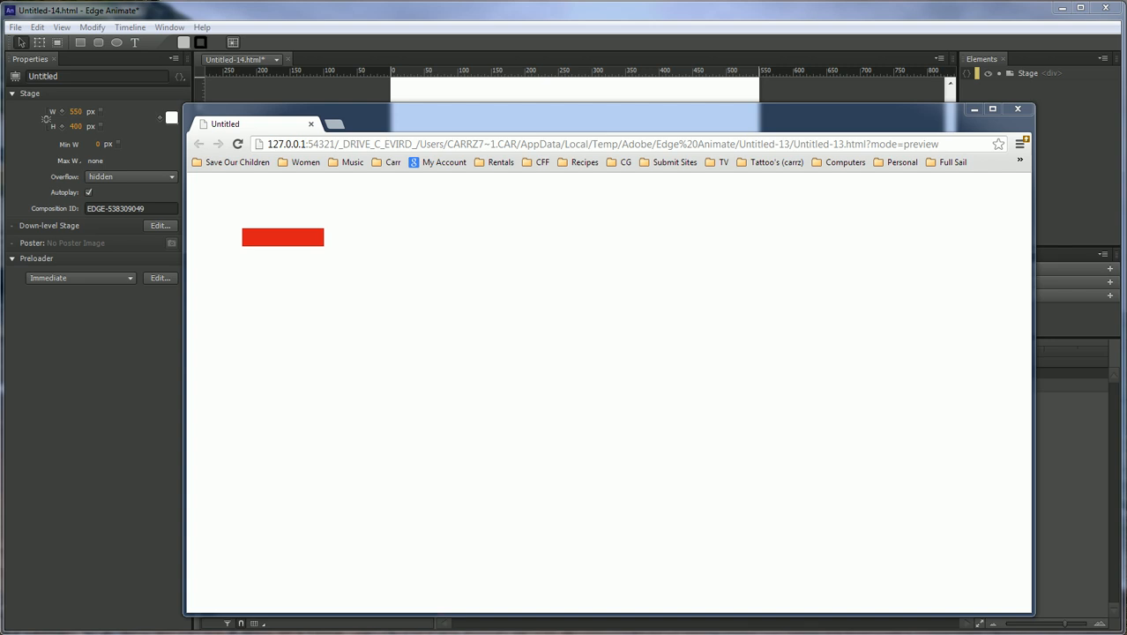
{"action": "mouse_move", "coordinate": [339, 240]}
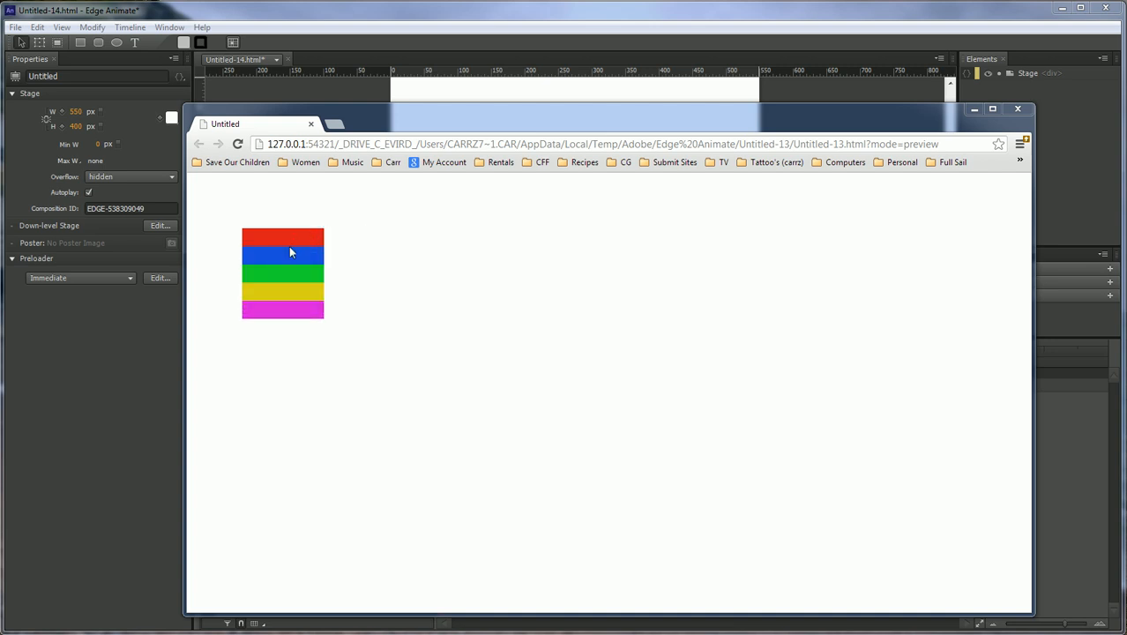
{"action": "mouse_move", "coordinate": [282, 307]}
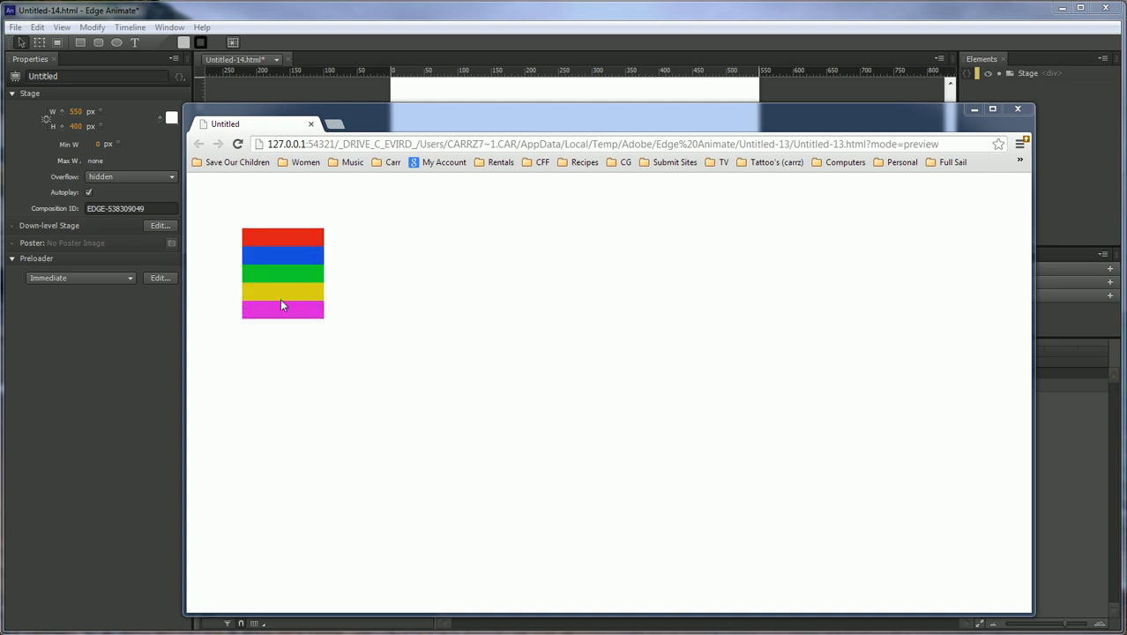
{"action": "mouse_move", "coordinate": [307, 268]}
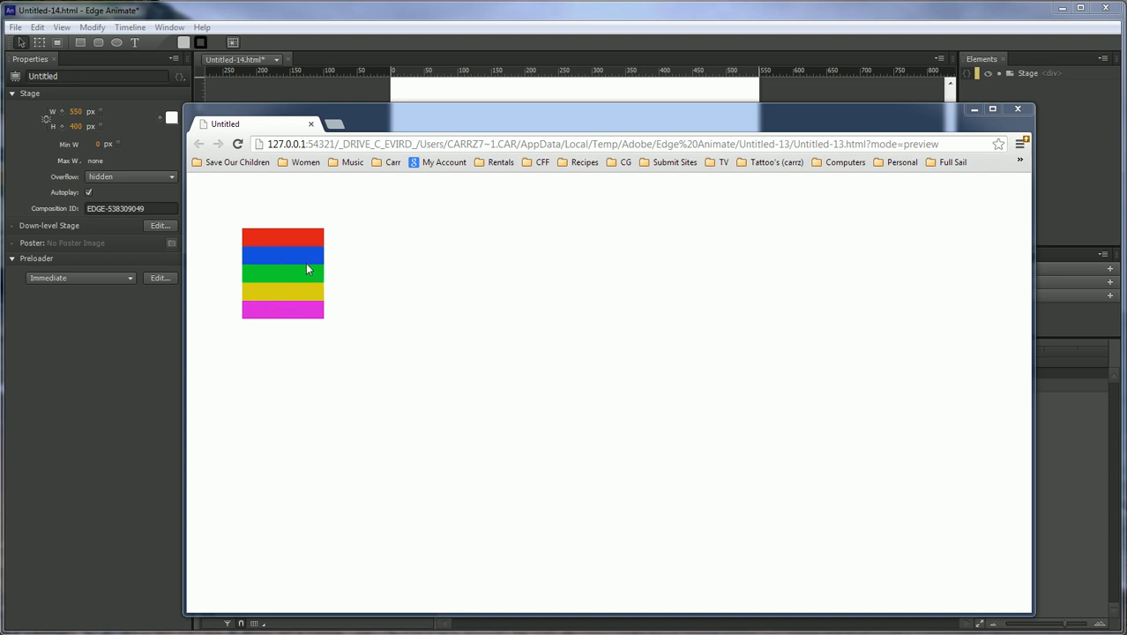
{"action": "mouse_move", "coordinate": [307, 291]}
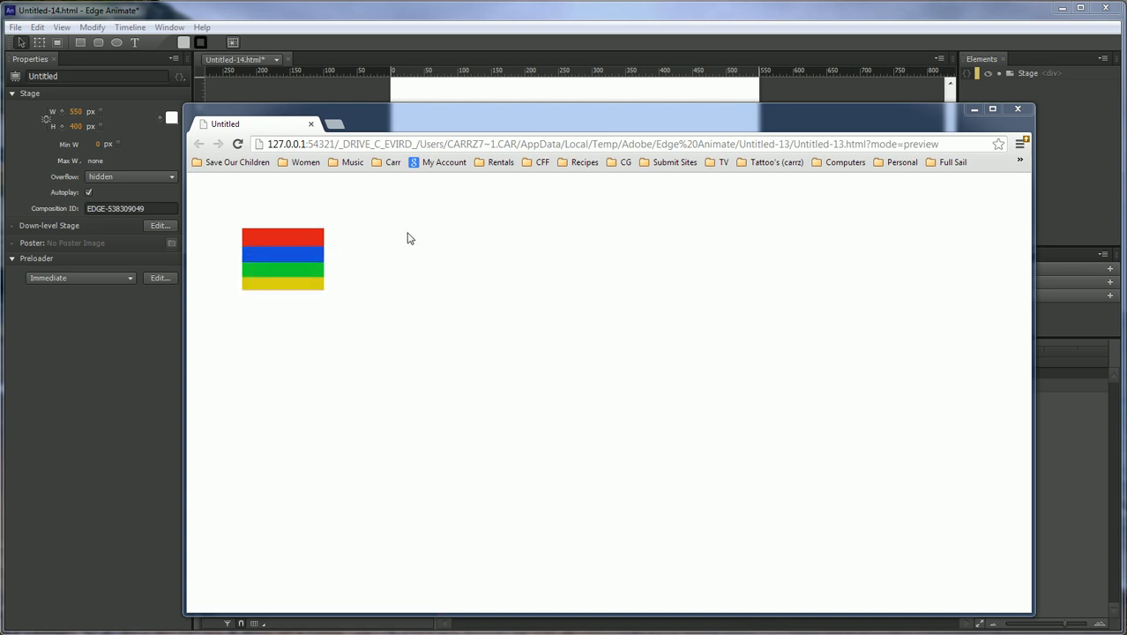
- Close the Chrome preview after testing the finished drop-down menu
{"action": "left_click", "coordinate": [1018, 110]}
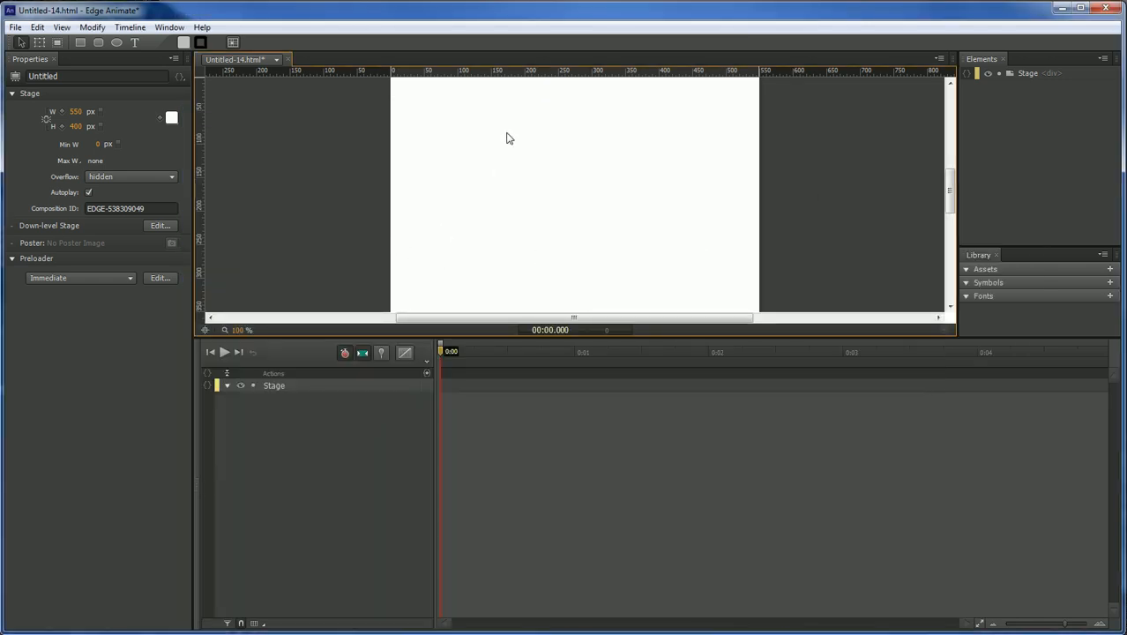
{"action": "mouse_move", "coordinate": [190, 99]}
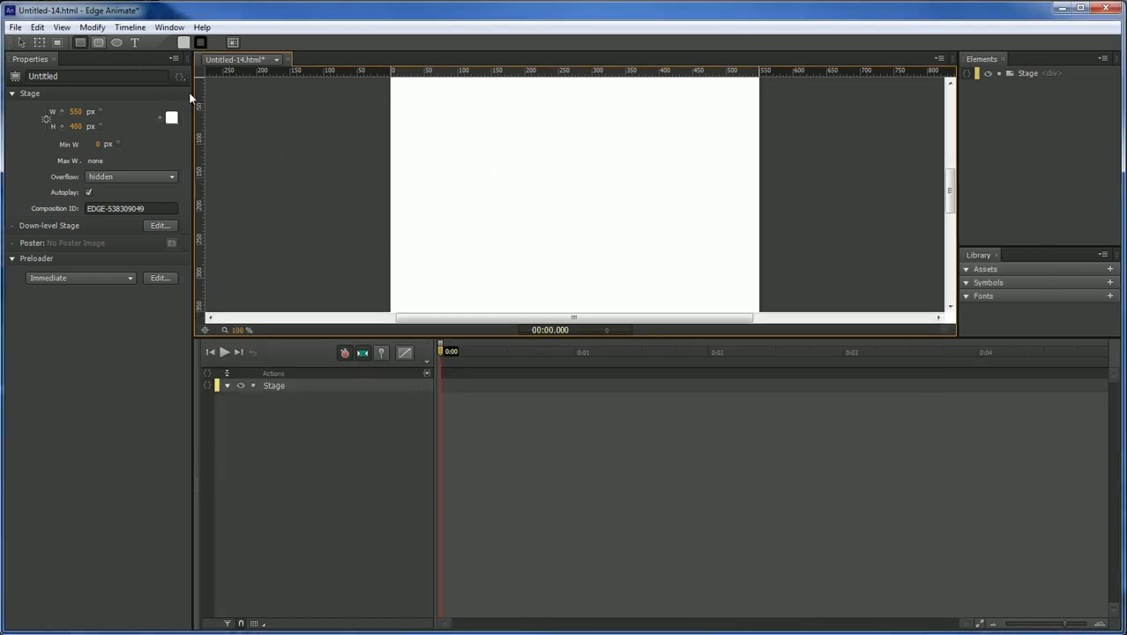
- Draw a wide rectangle near the top-left of the stage and fill it red
{"action": "left_click_drag", "start_coordinate": [420, 122], "coordinate": [494, 150]}
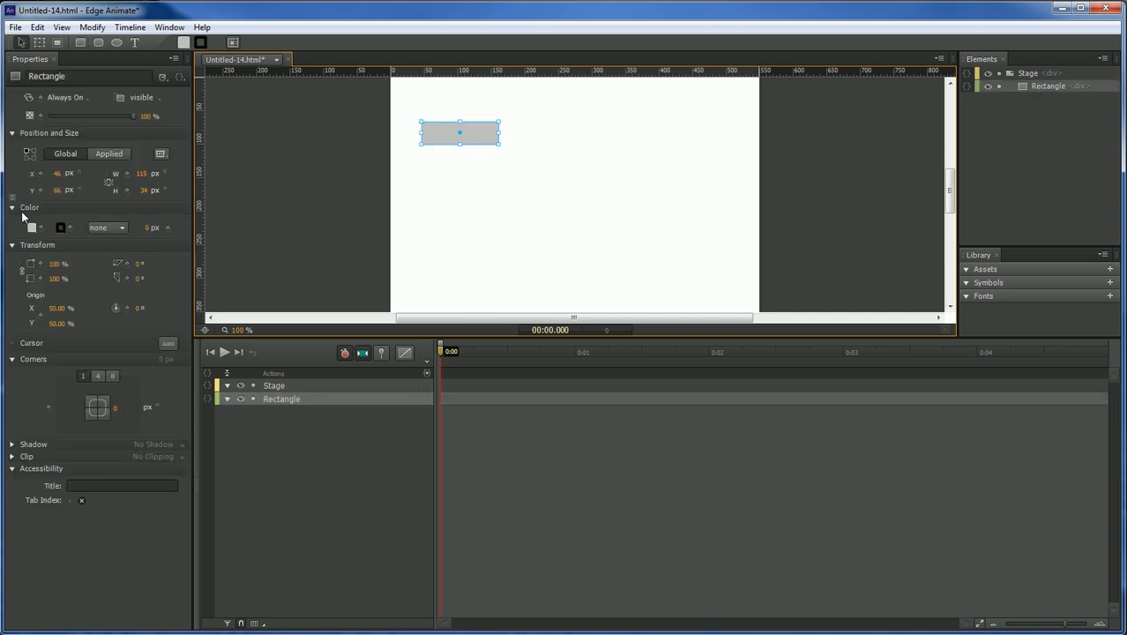
{"action": "left_click", "coordinate": [31, 228]}
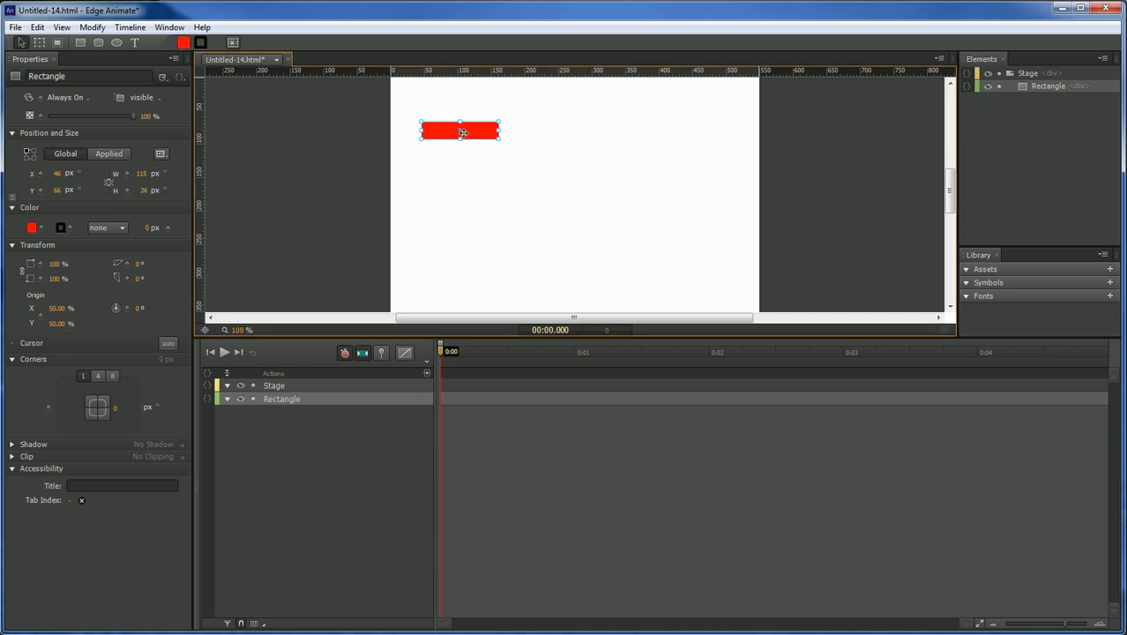
{"action": "mouse_move", "coordinate": [498, 176]}
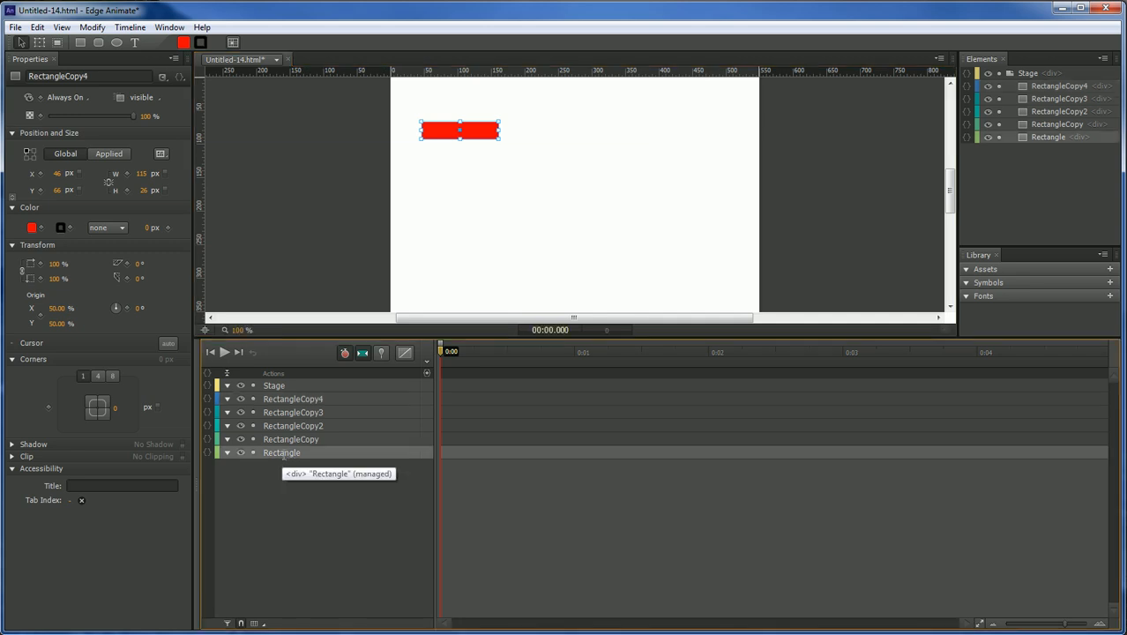
- Rename the rectangle copies in the timeline to Main, M2, M3 and start renaming the last one
{"action": "type", "text": "Main"}
{"action": "left_click", "coordinate": [291, 439]}
{"action": "type", "text": "M1"}
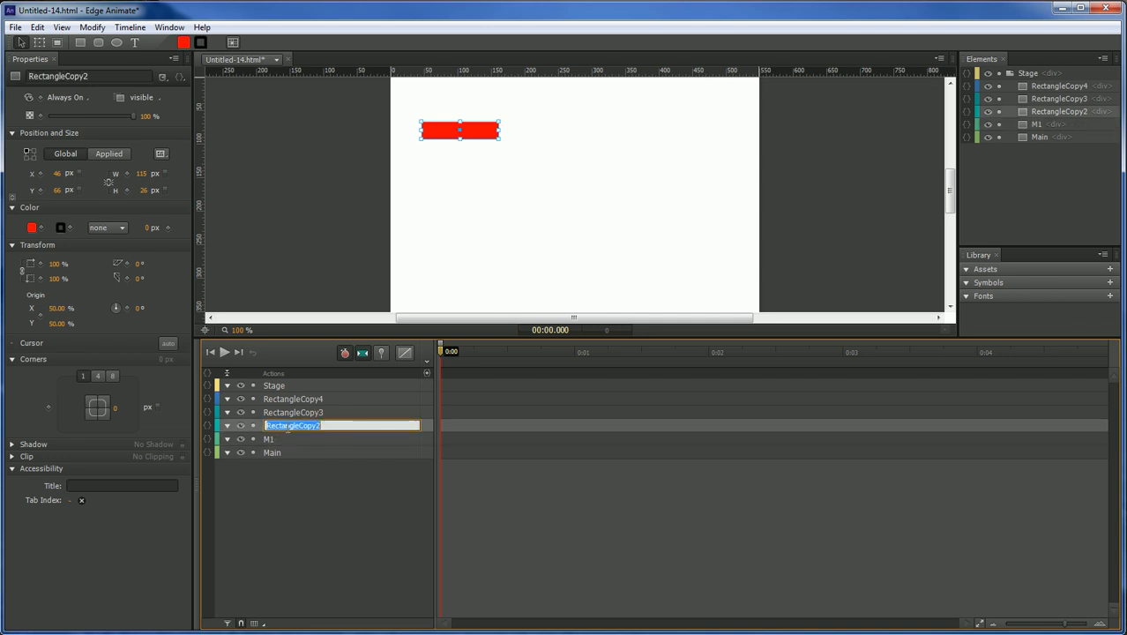
{"action": "type", "text": "M2"}
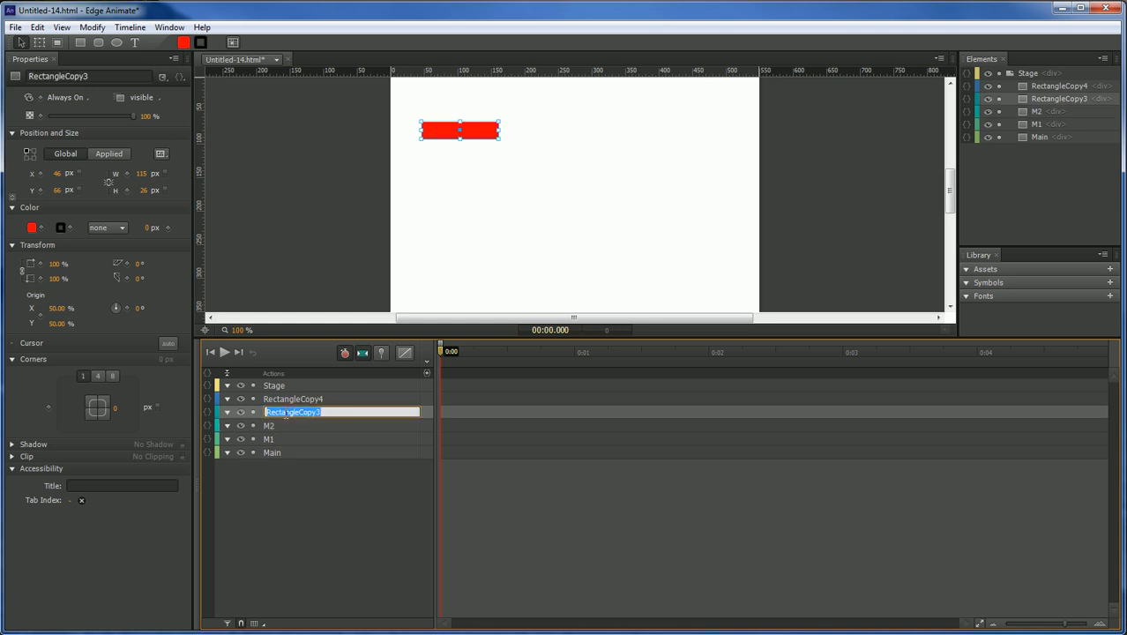
{"action": "type", "text": "M3"}
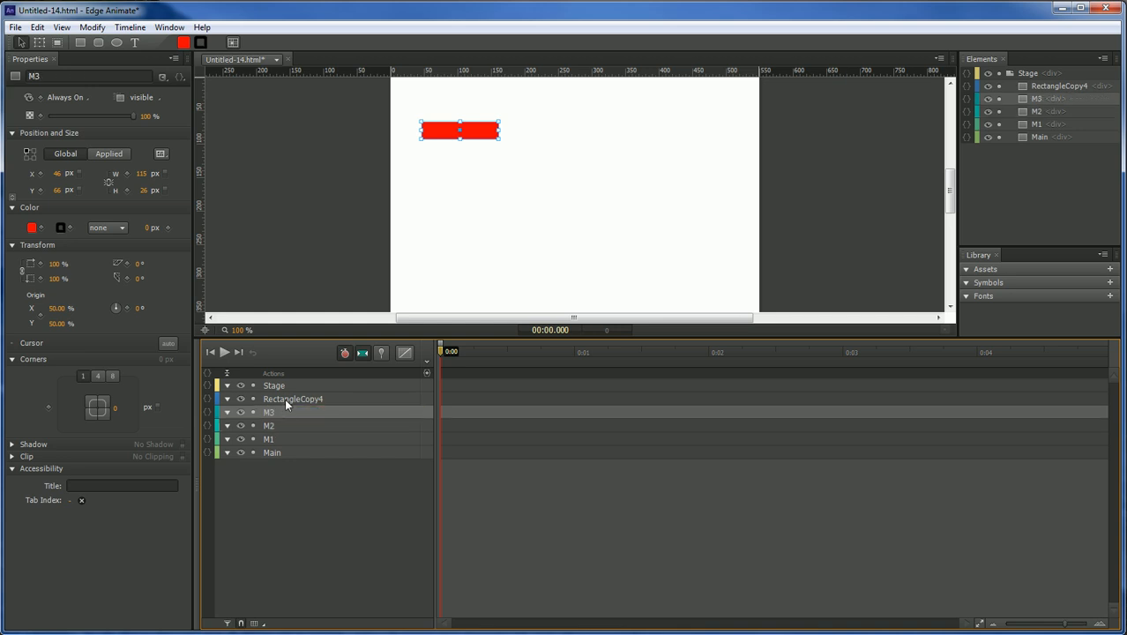
{"action": "double_click", "coordinate": [293, 399]}
{"action": "type", "text": "M4"}
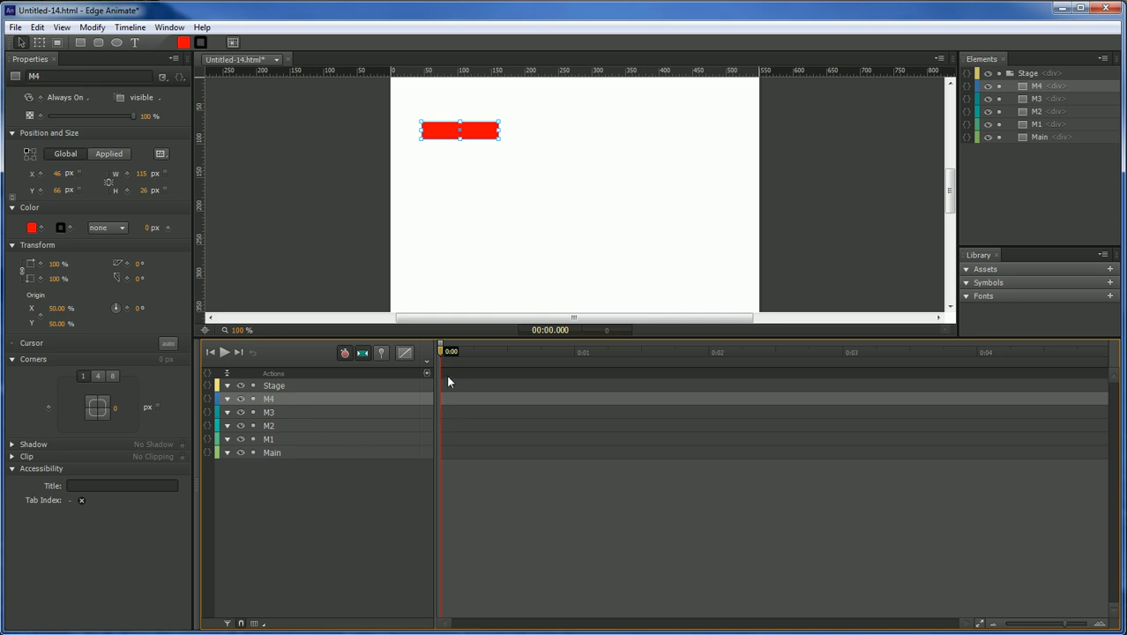
- At 0.25 s, colour M1 blue and move it below the Main bar, then recolour the next bar
{"action": "left_click", "coordinate": [473, 353]}
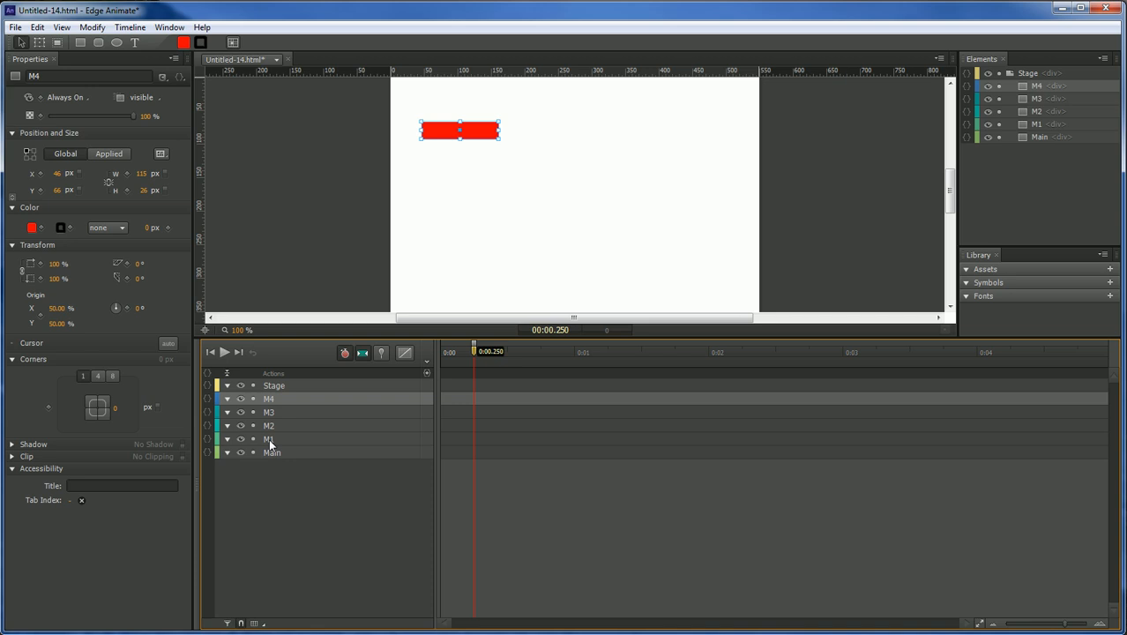
{"action": "left_click", "coordinate": [268, 438]}
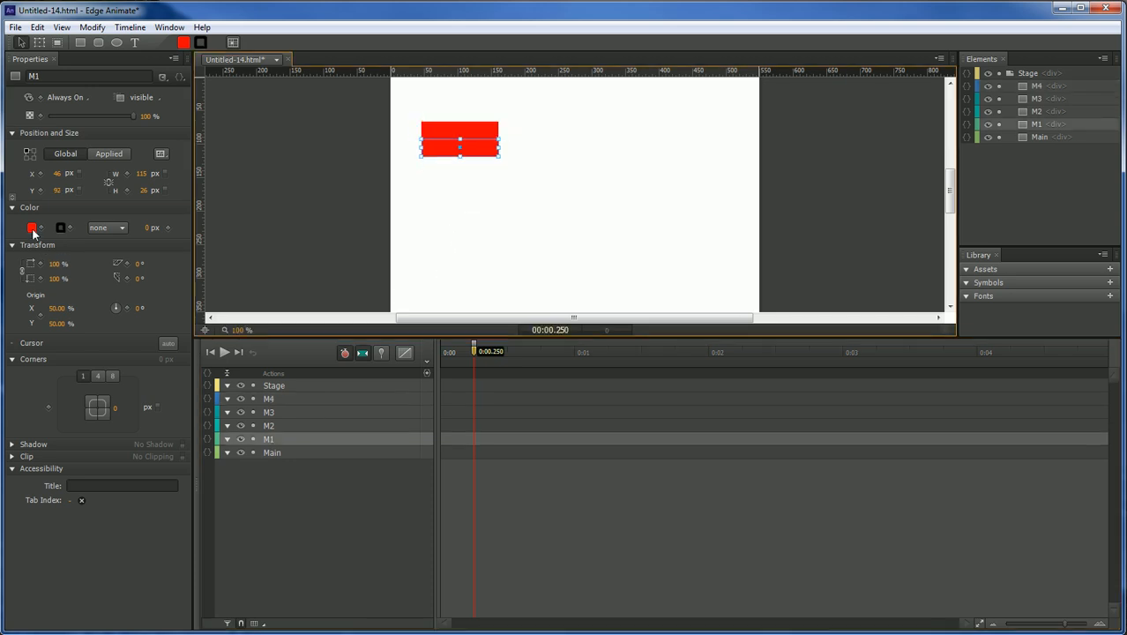
{"action": "left_click", "coordinate": [32, 227]}
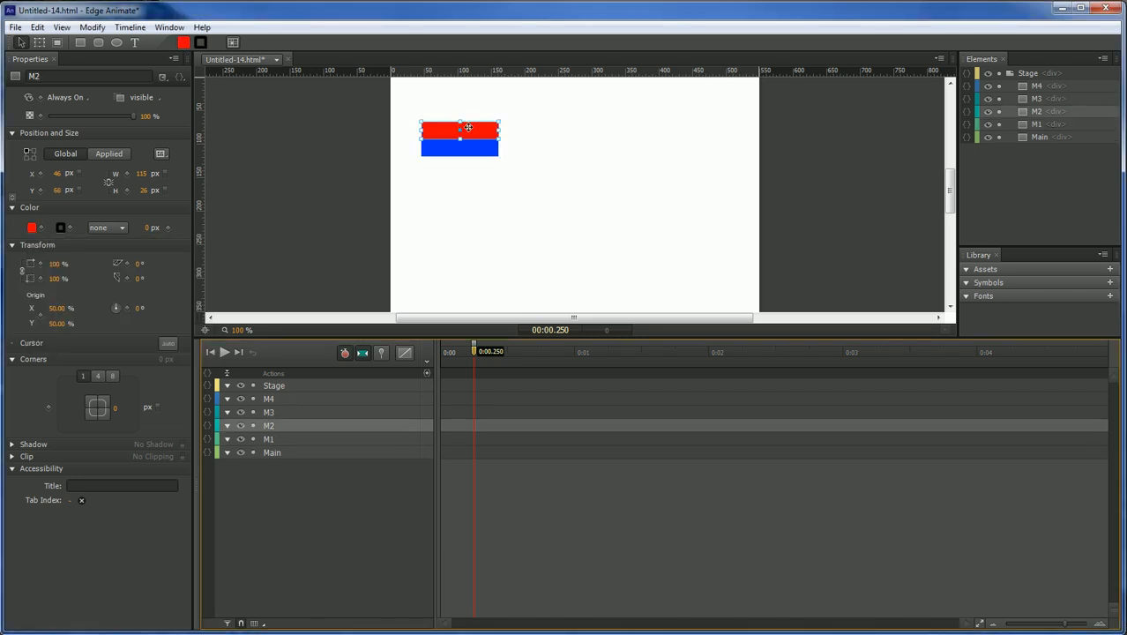
{"action": "left_click_drag", "start_coordinate": [458, 130], "coordinate": [459, 165]}
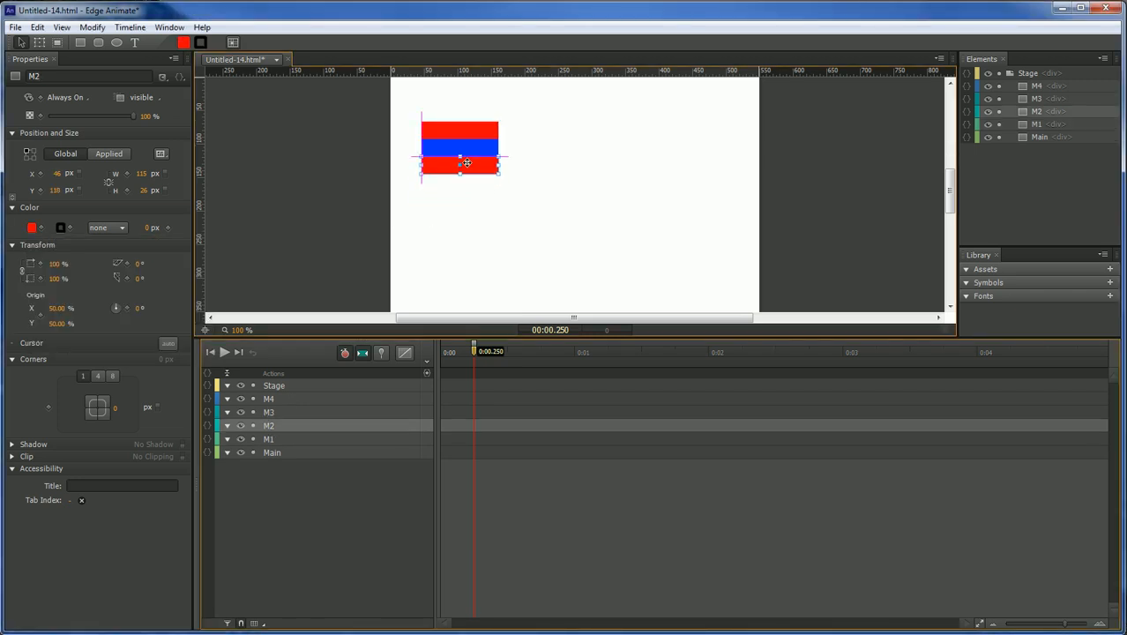
{"action": "left_click", "coordinate": [32, 228]}
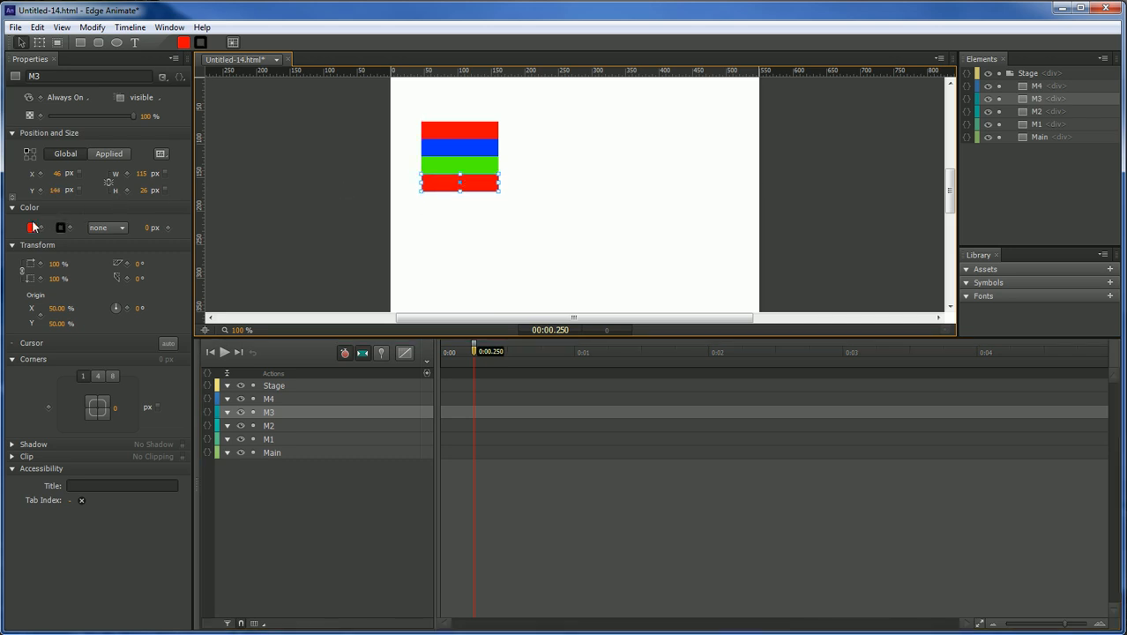
- Make the lower bar yellow, move M4 beneath it and choose its fill colour
{"action": "left_click", "coordinate": [32, 228]}
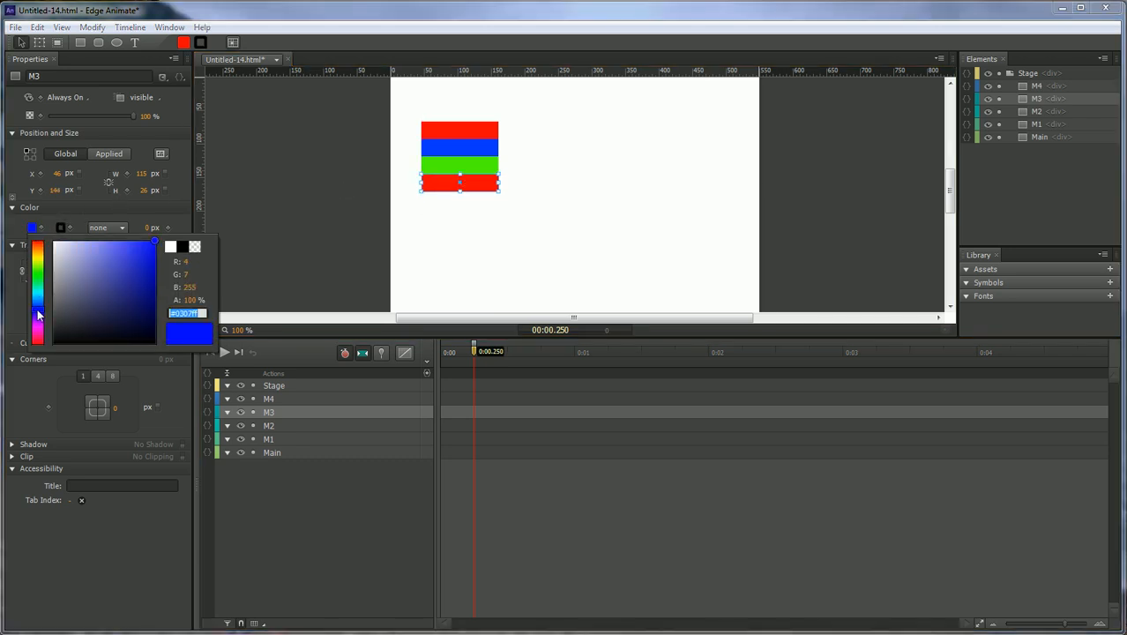
{"action": "left_click", "coordinate": [39, 265]}
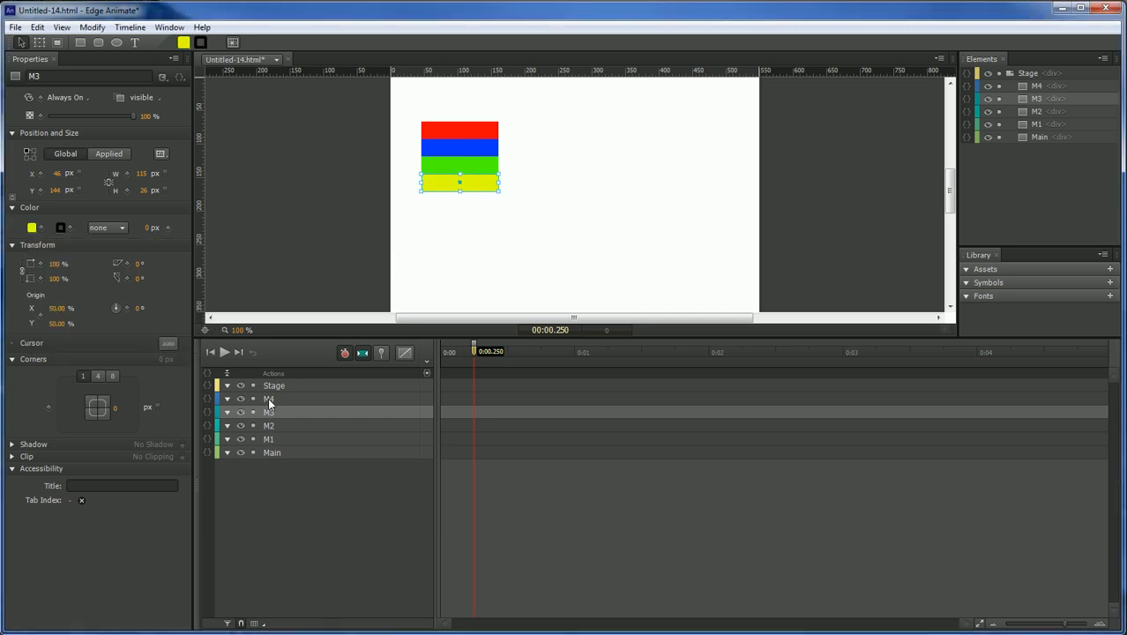
{"action": "left_click", "coordinate": [268, 399]}
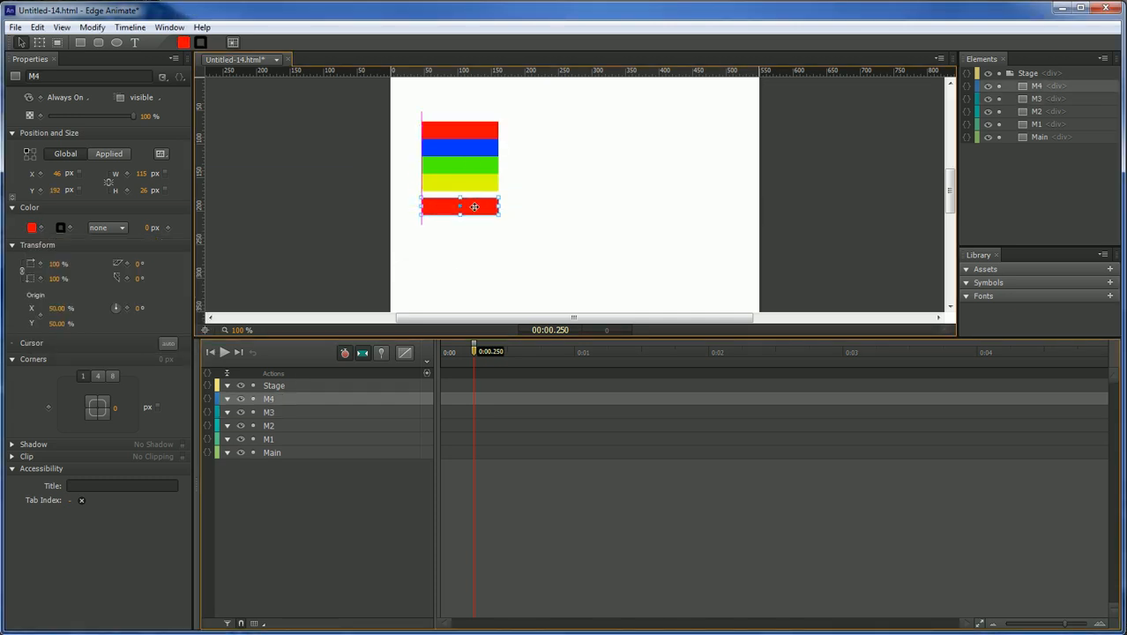
{"action": "left_click_drag", "start_coordinate": [474, 208], "coordinate": [461, 200]}
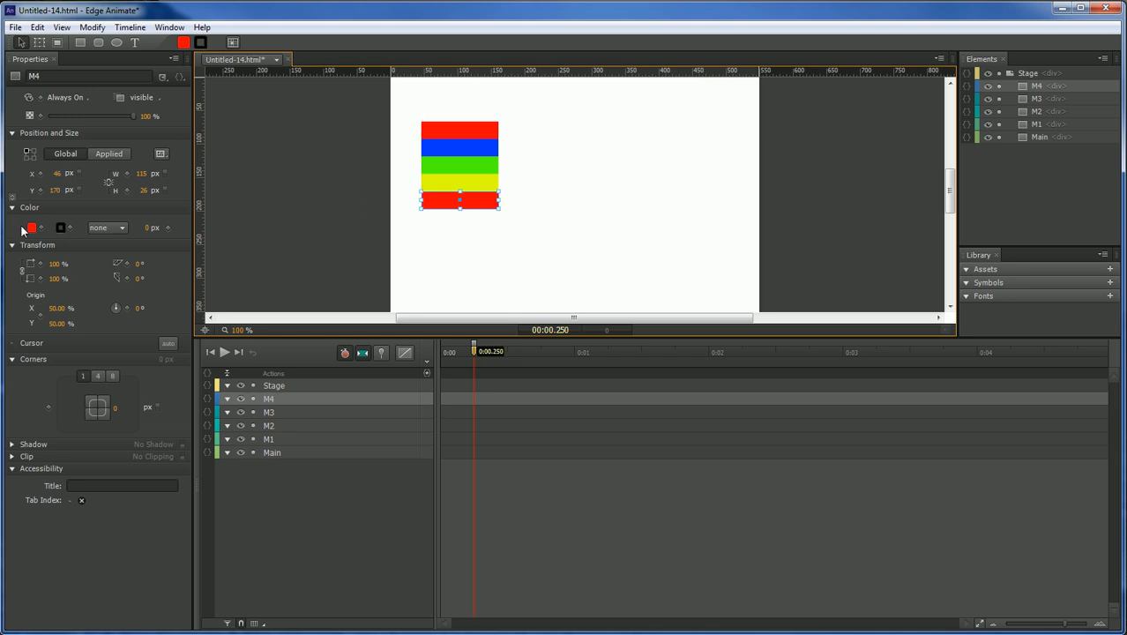
{"action": "left_click", "coordinate": [32, 227]}
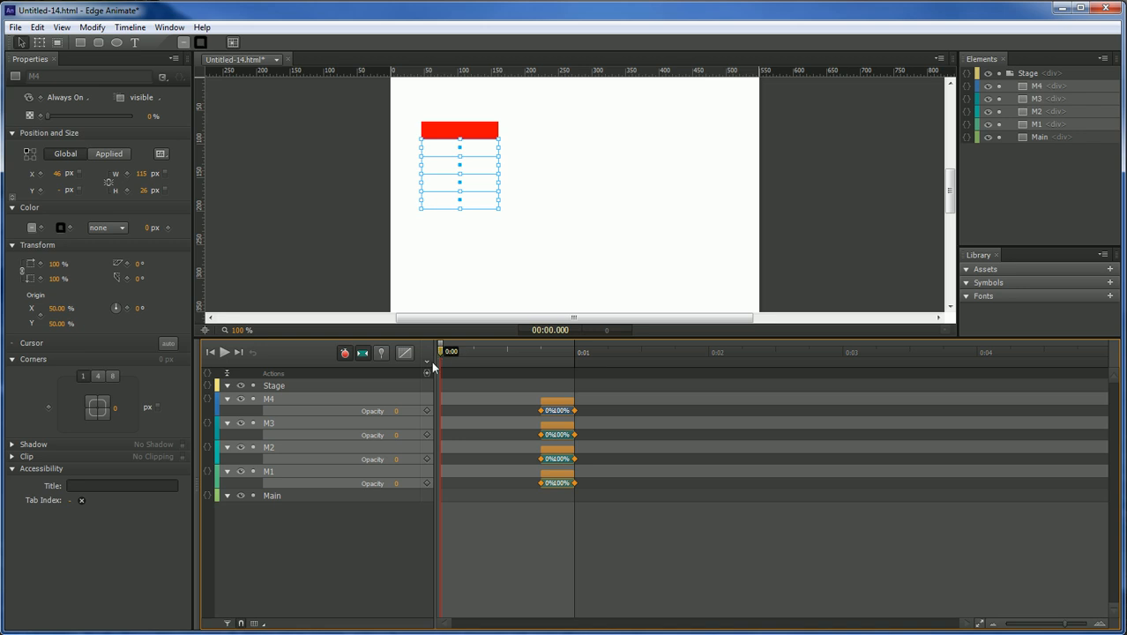
- Insert a timeline label at the start named SlideClick
{"action": "left_click", "coordinate": [451, 362]}
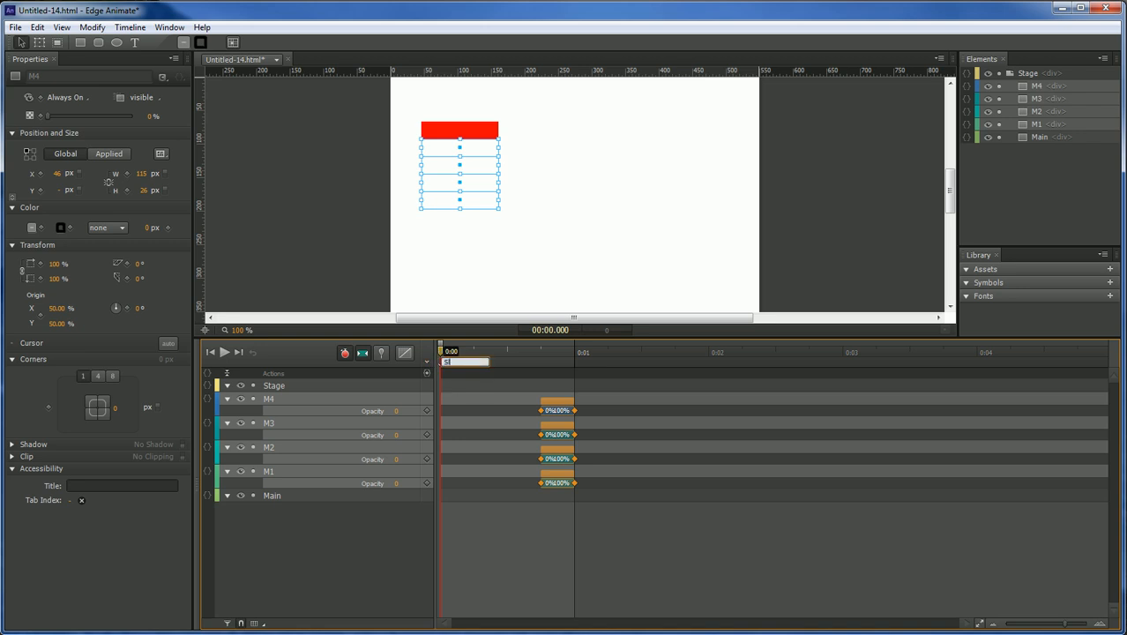
{"action": "type", "text": "SlideClick"}
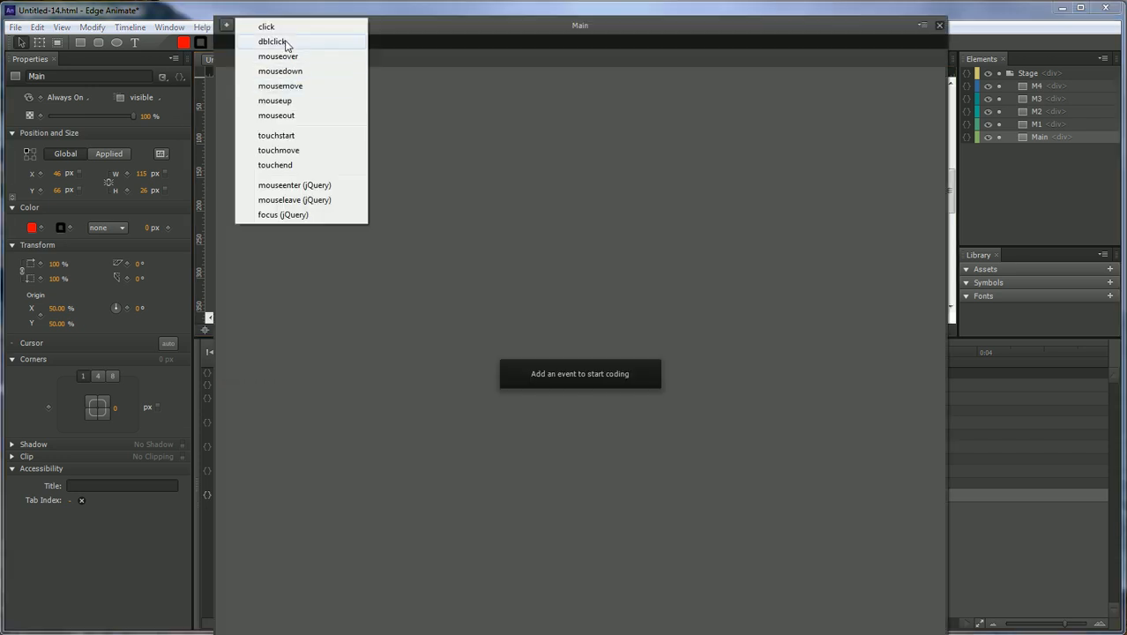
- Give Main a mouseover action playing from SlideClick and a mouseout action with playback code
{"action": "left_click", "coordinate": [279, 54]}
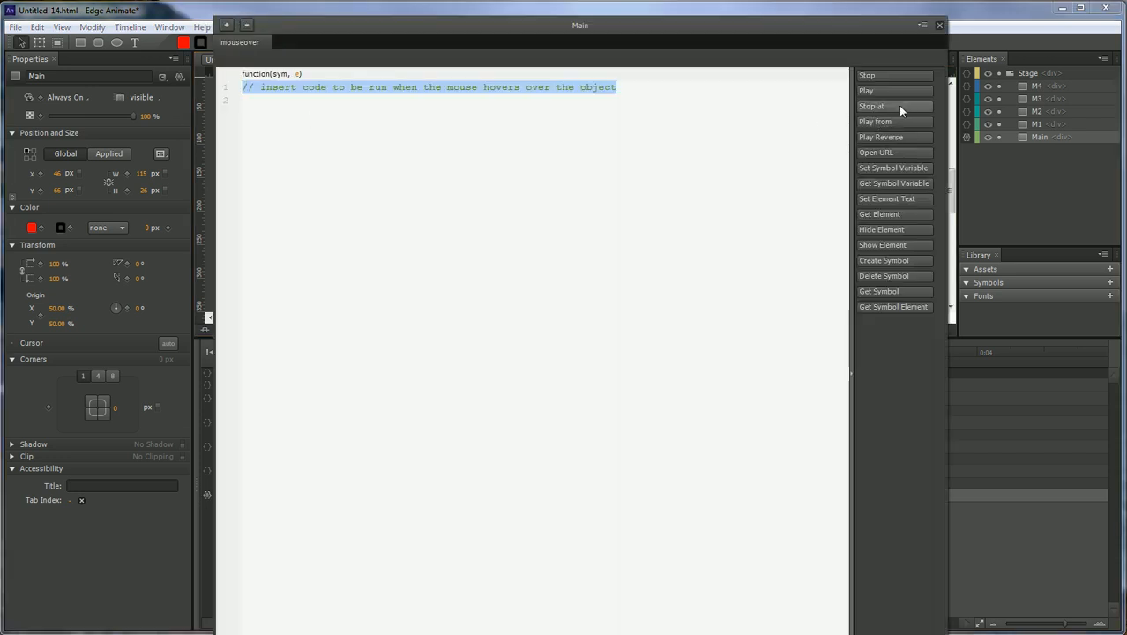
{"action": "left_click", "coordinate": [866, 90]}
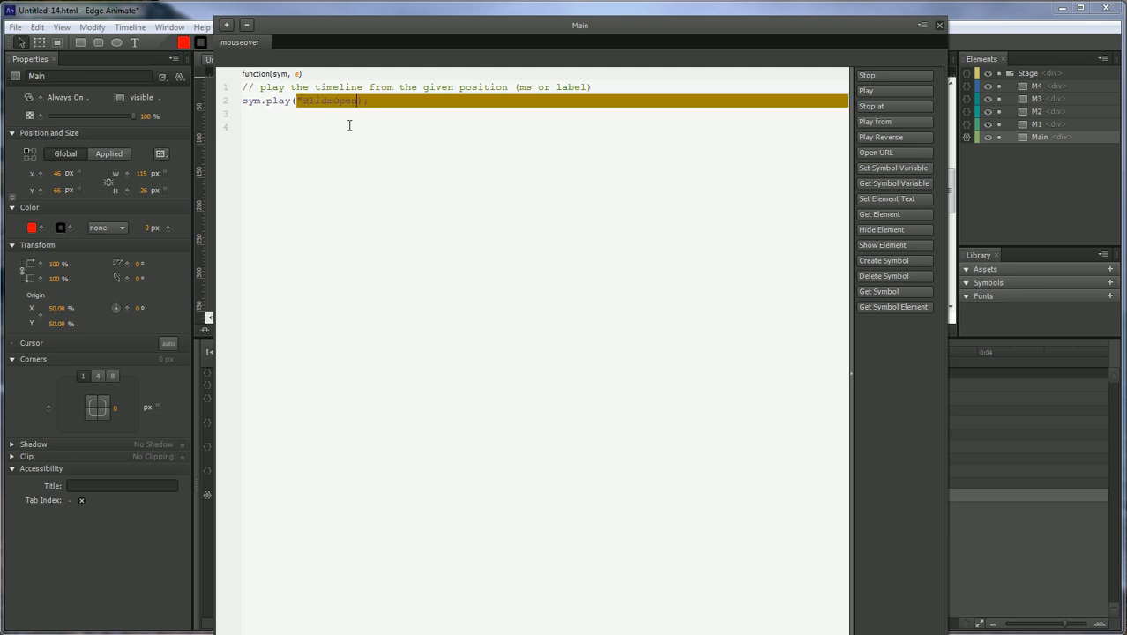
{"action": "left_click", "coordinate": [227, 27]}
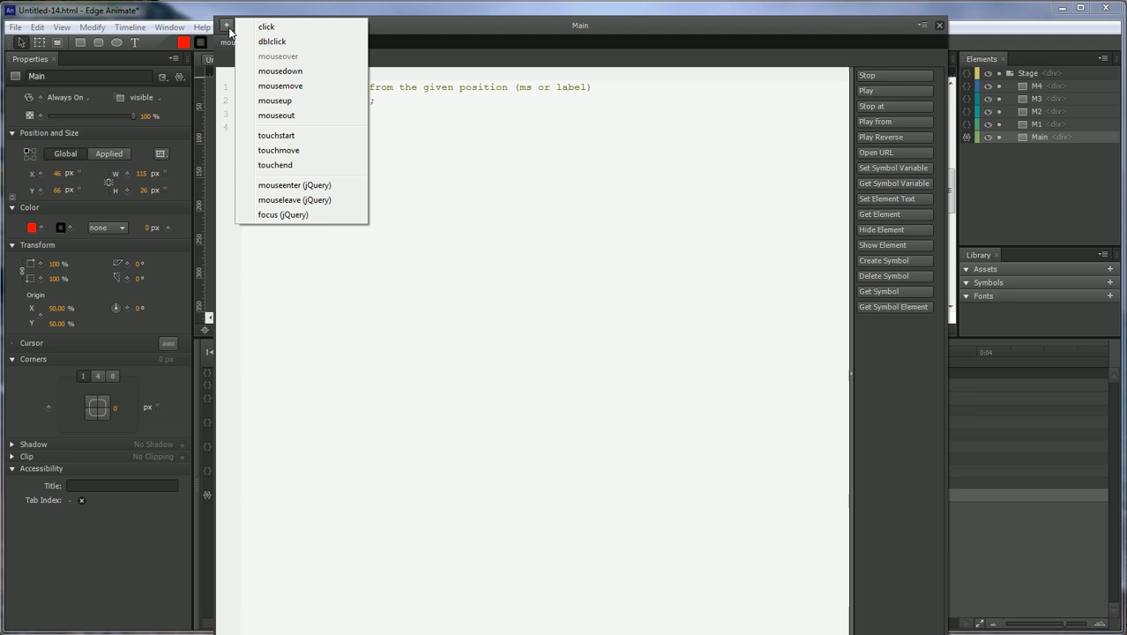
{"action": "left_click", "coordinate": [275, 116]}
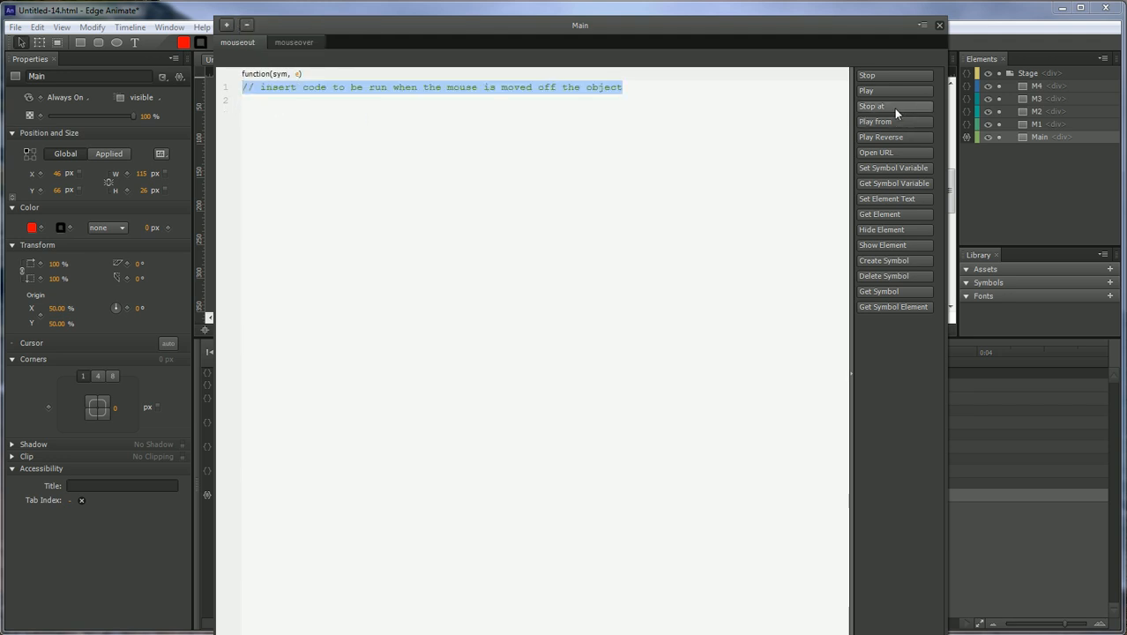
{"action": "left_click", "coordinate": [872, 106]}
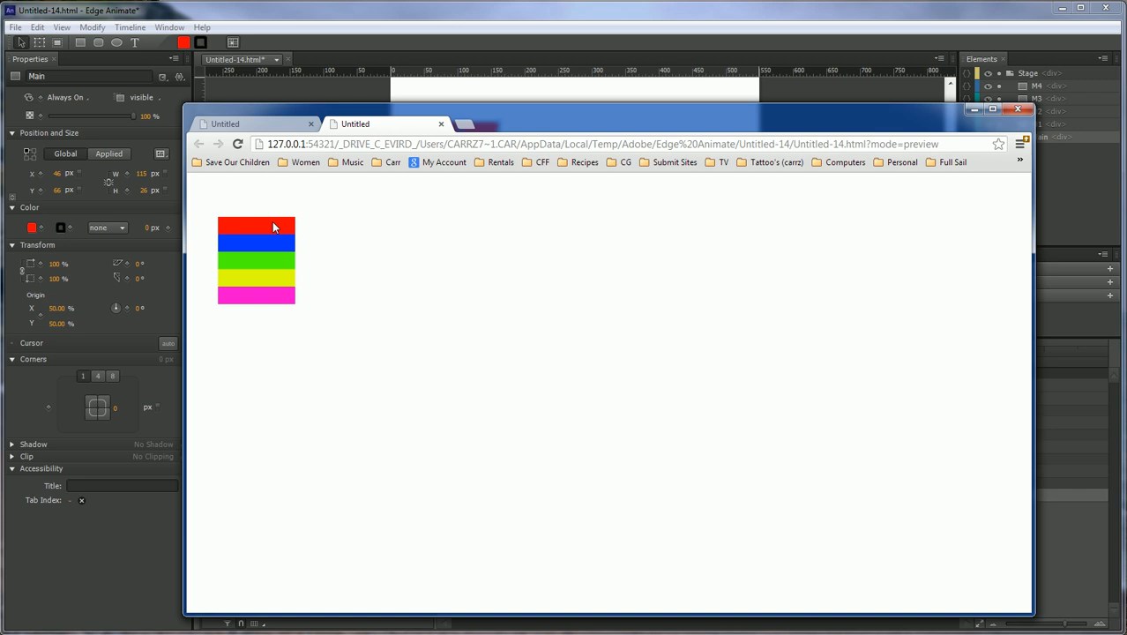
{"action": "mouse_move", "coordinate": [286, 229]}
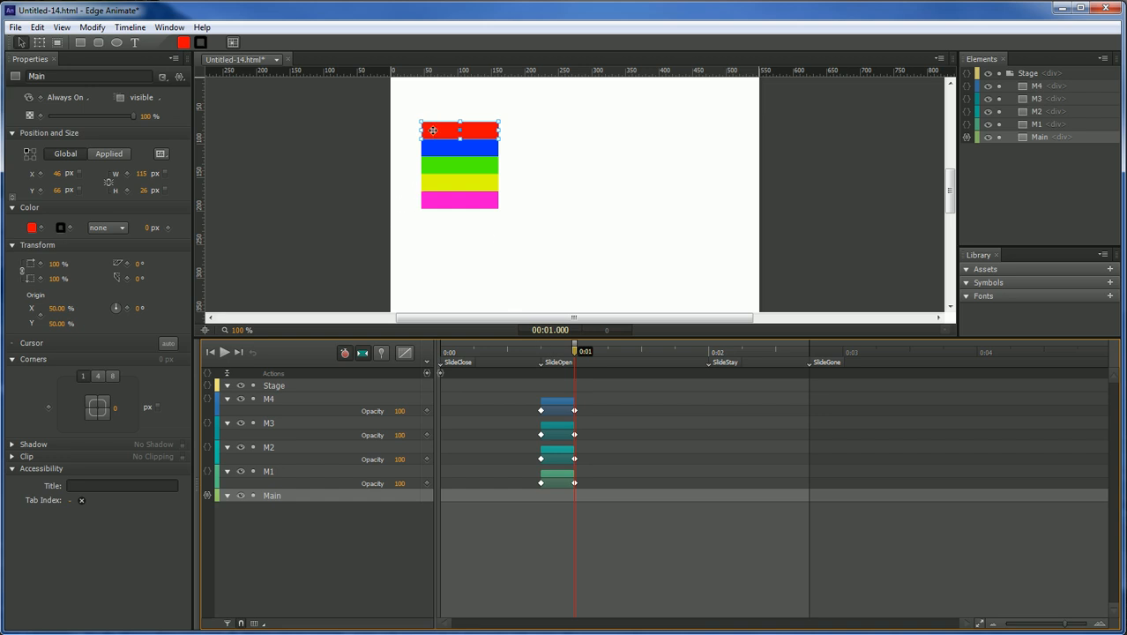
{"action": "mouse_move", "coordinate": [466, 131]}
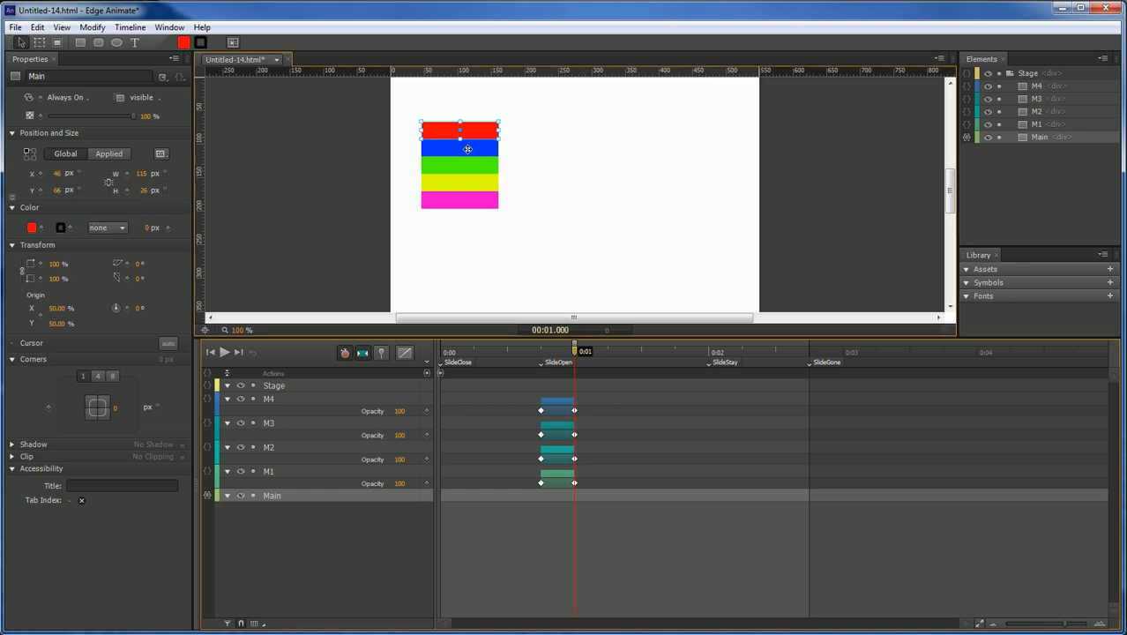
{"action": "left_click", "coordinate": [459, 148]}
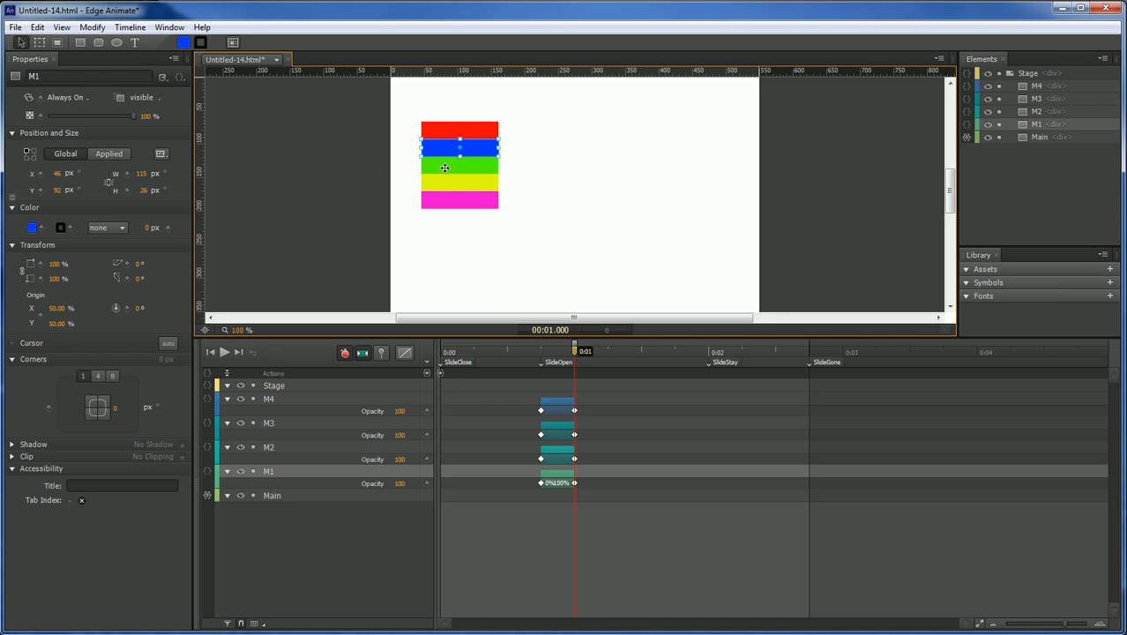
{"action": "left_click", "coordinate": [459, 182]}
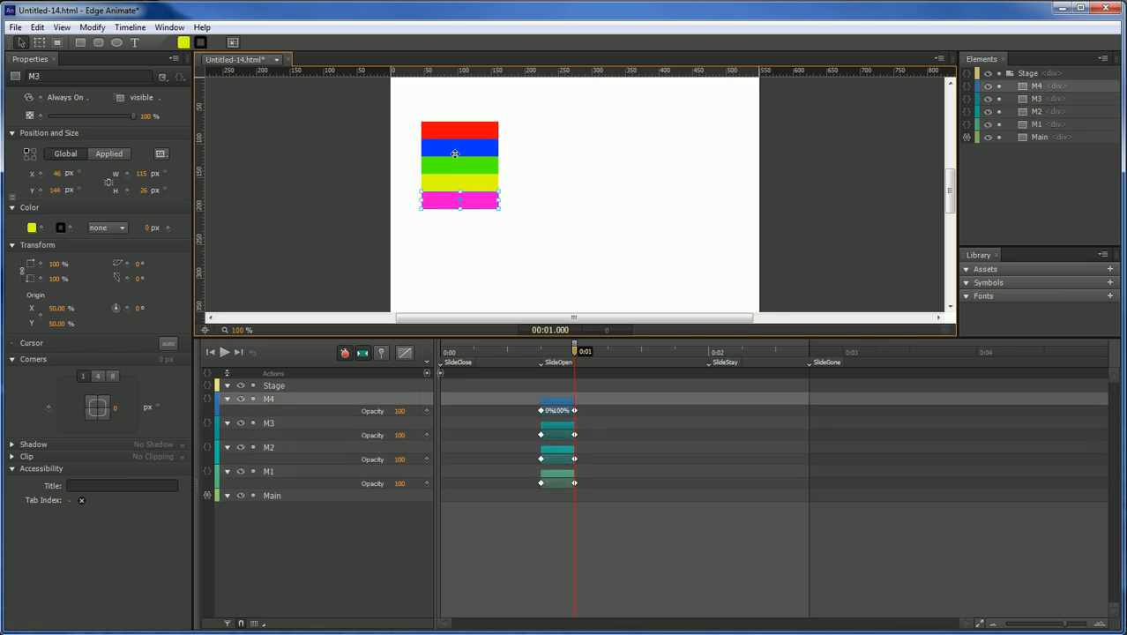
{"action": "left_click", "coordinate": [459, 148]}
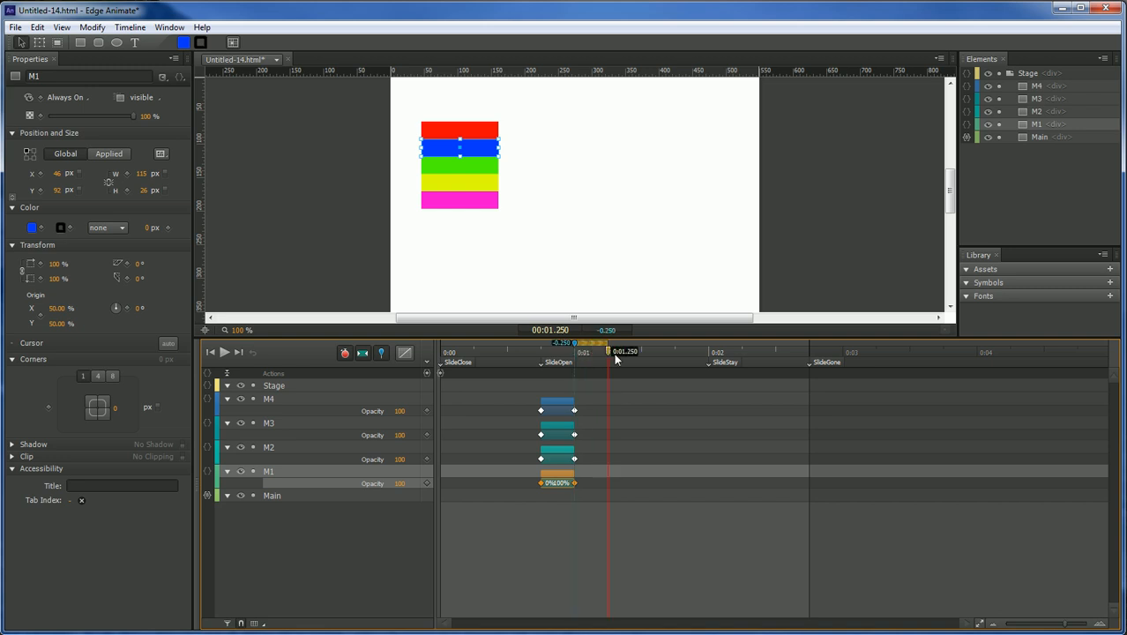
{"action": "mouse_move", "coordinate": [557, 399]}
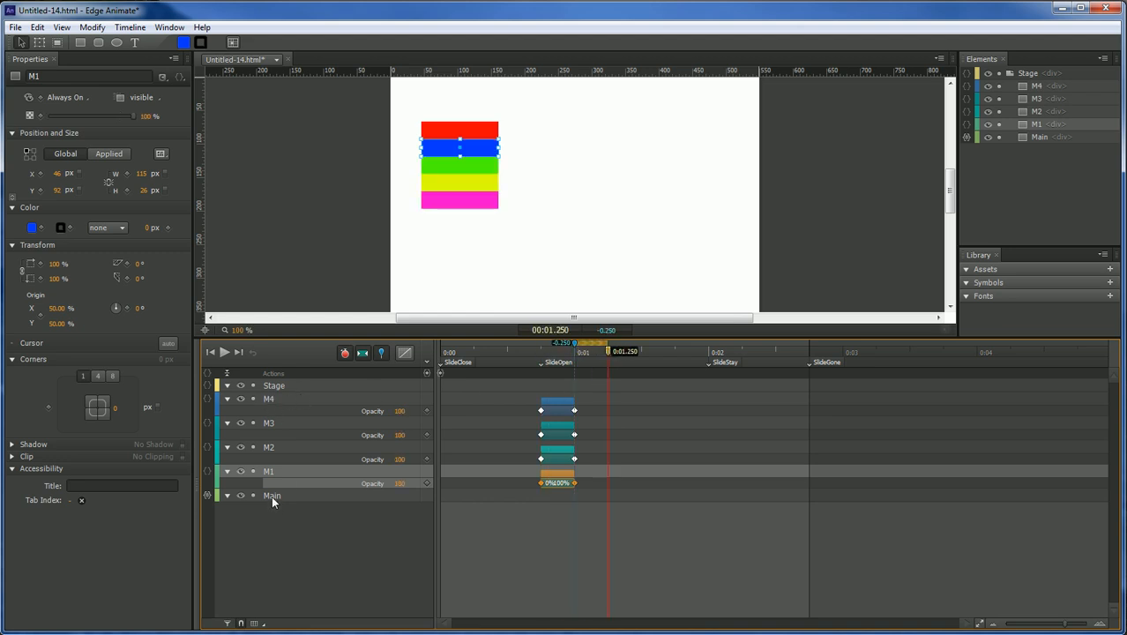
- Keyframe the blue bar's Top so it slides down from the Main bar's position
{"action": "left_click", "coordinate": [272, 494]}
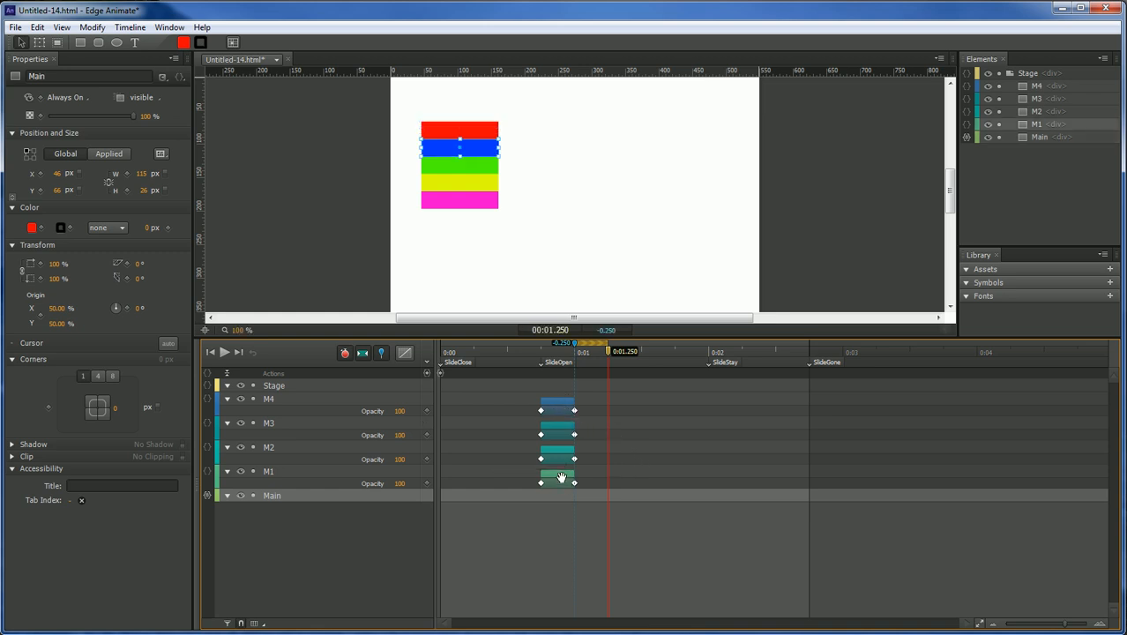
{"action": "left_click", "coordinate": [557, 481]}
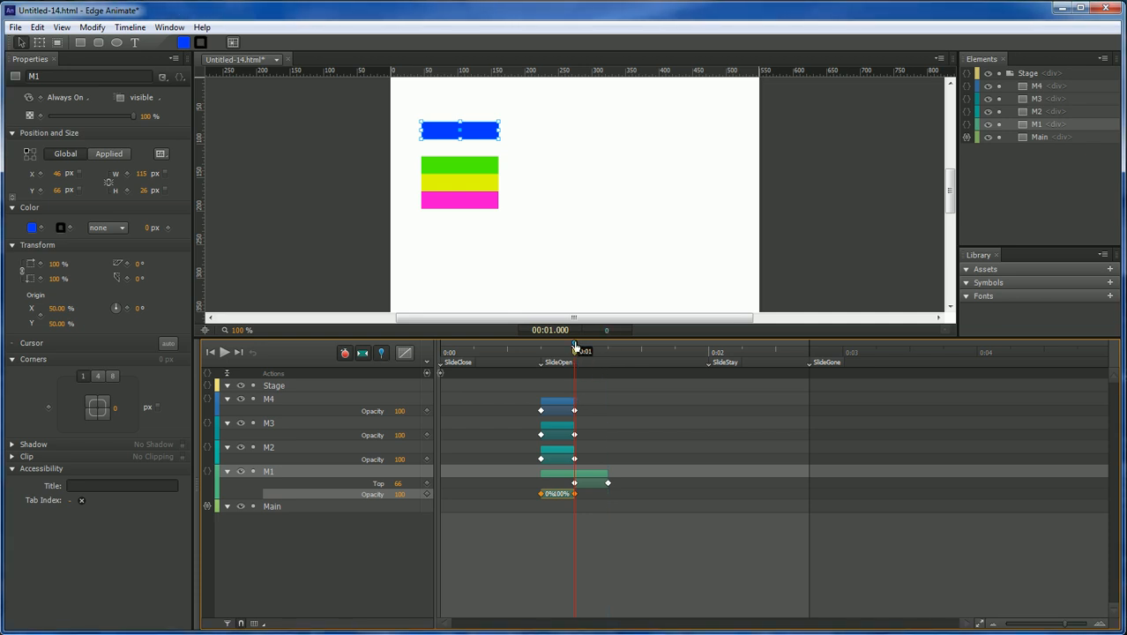
{"action": "left_click_drag", "start_coordinate": [573, 342], "coordinate": [642, 342]}
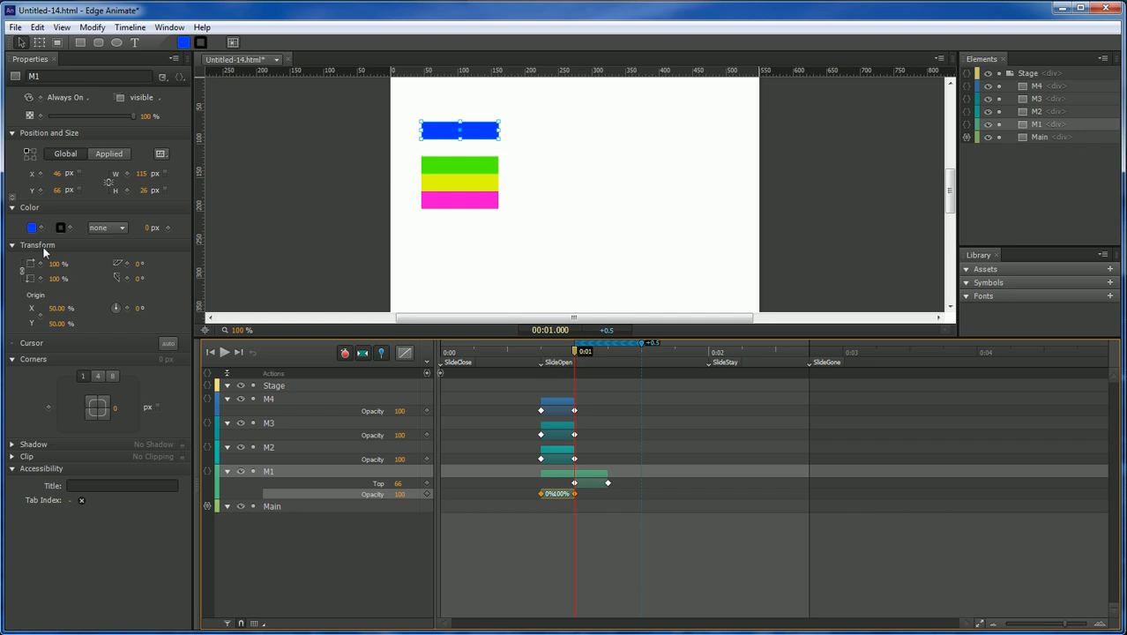
{"action": "mouse_move", "coordinate": [561, 451]}
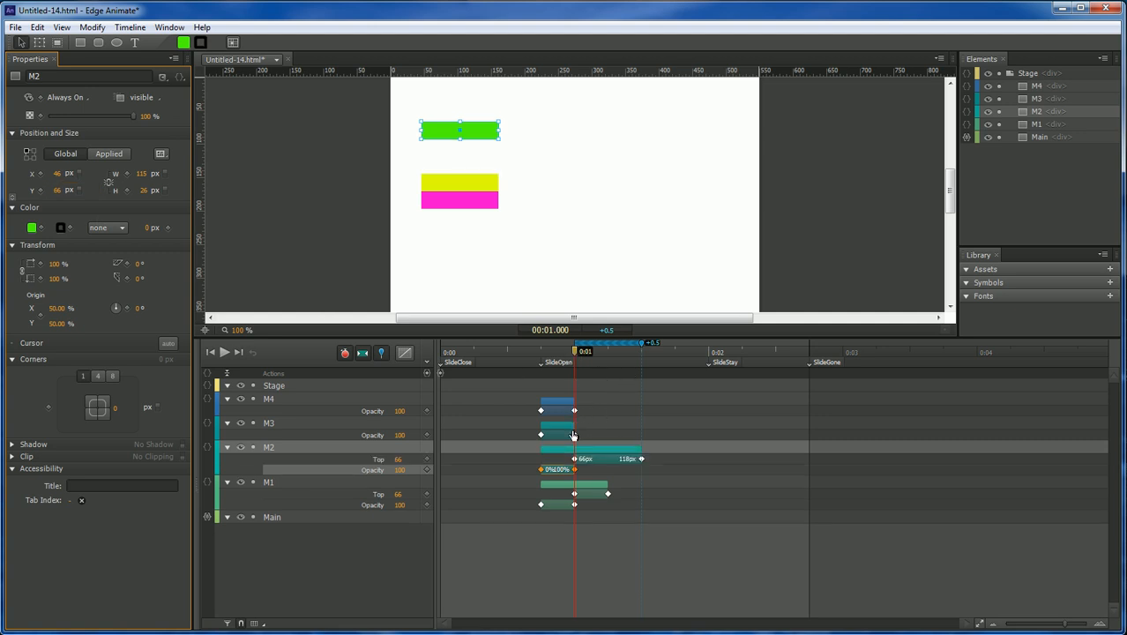
- Keyframe the yellow bar's Top with a later end time so it finishes after the bars above
{"action": "left_click", "coordinate": [269, 424]}
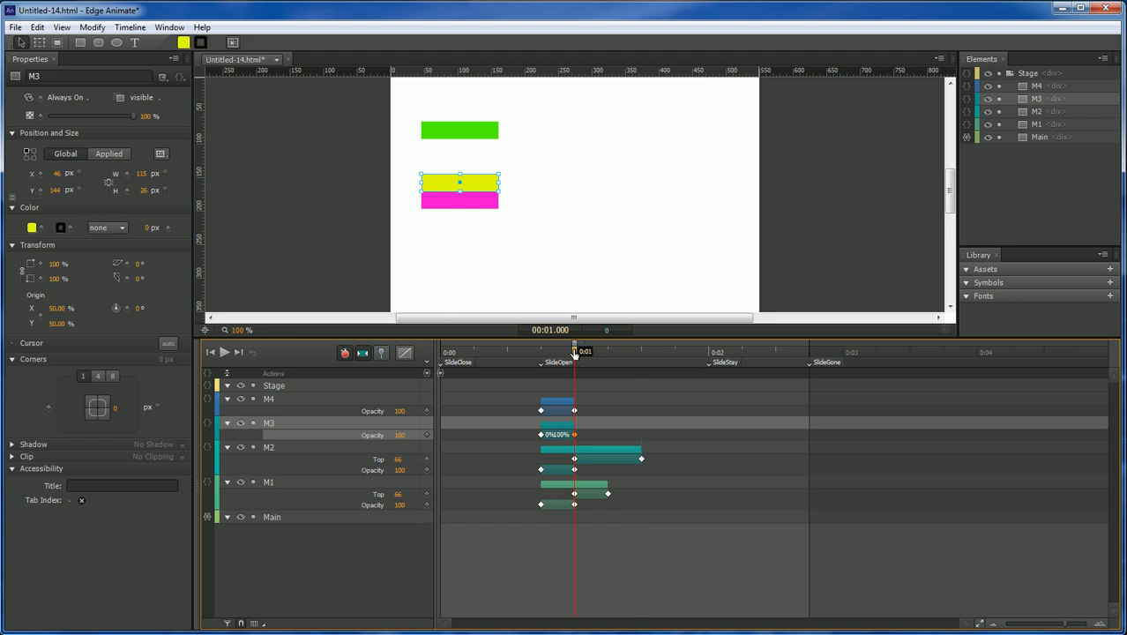
{"action": "left_click_drag", "start_coordinate": [575, 342], "coordinate": [674, 342]}
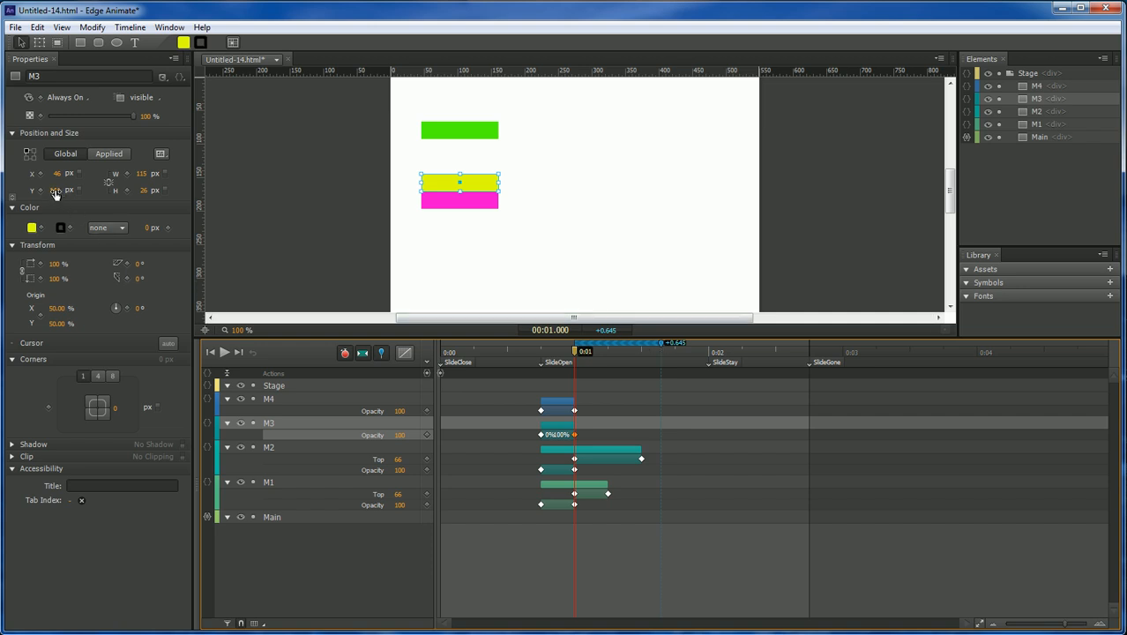
{"action": "left_click", "coordinate": [72, 191]}
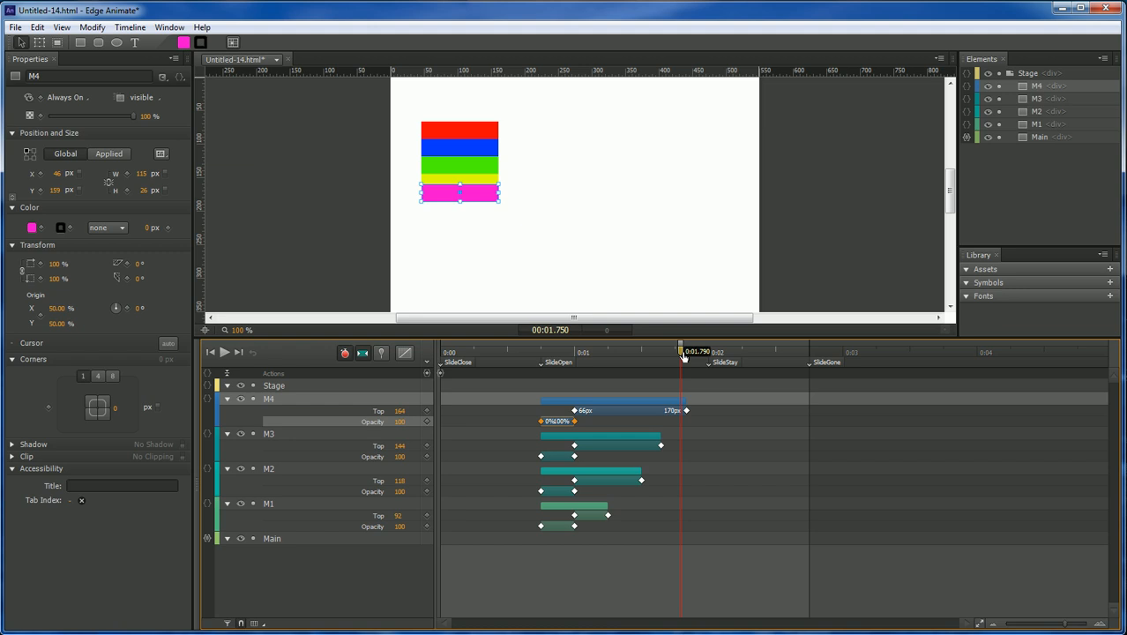
- Scrub to check the slide, then use Arrange > Bring to Front on the Main bar
{"action": "left_click_drag", "start_coordinate": [681, 345], "coordinate": [643, 345]}
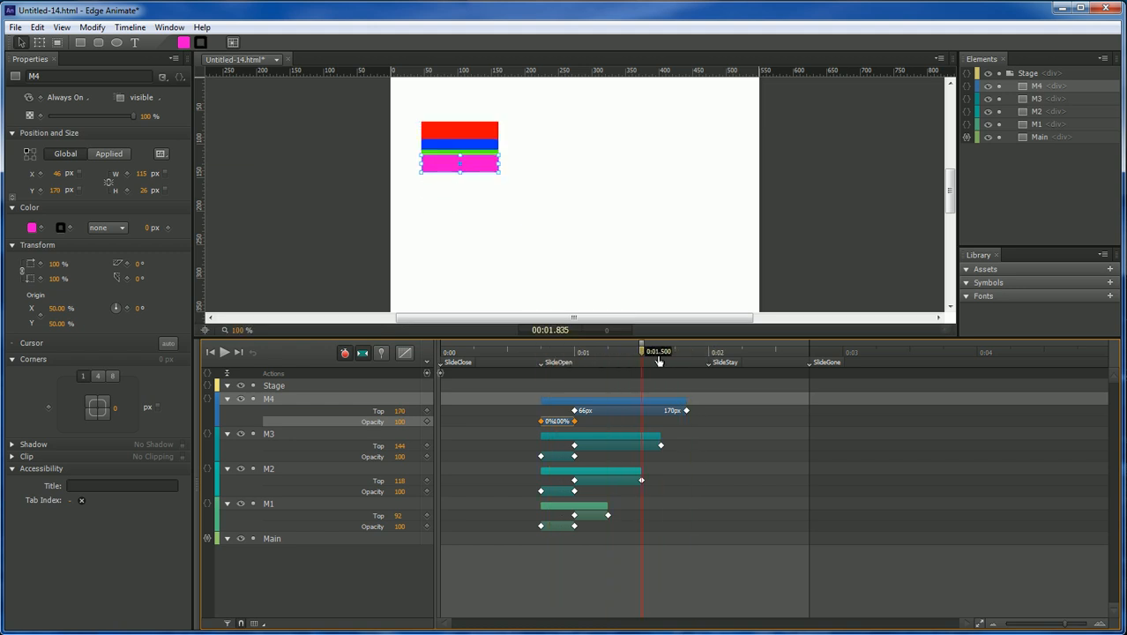
{"action": "left_click_drag", "start_coordinate": [660, 351], "coordinate": [655, 351]}
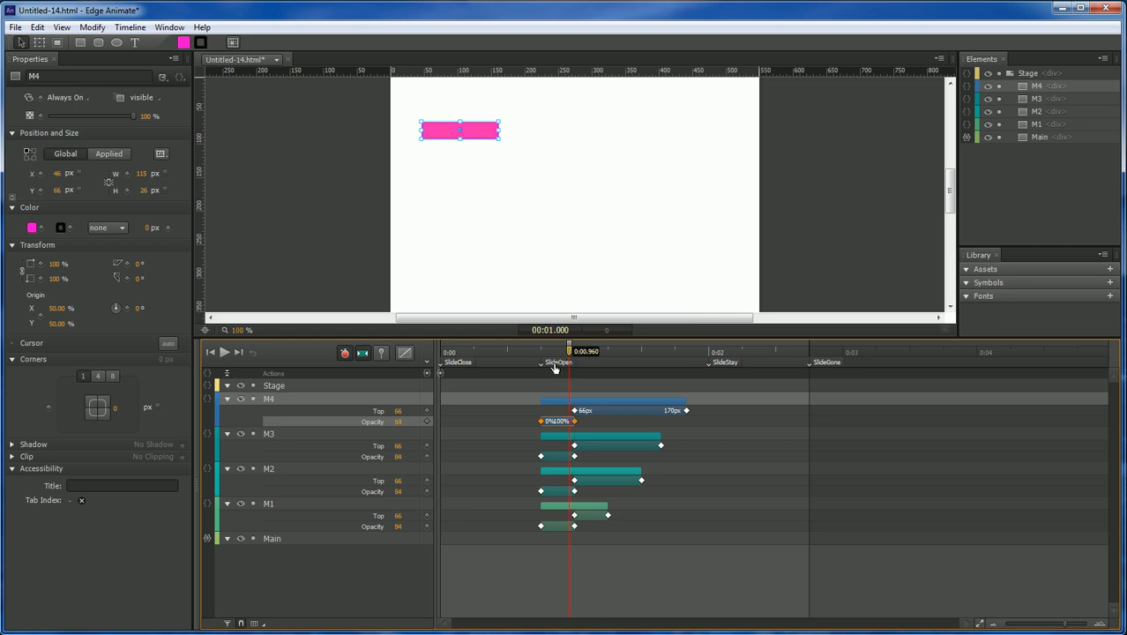
{"action": "left_click_drag", "start_coordinate": [568, 351], "coordinate": [547, 351]}
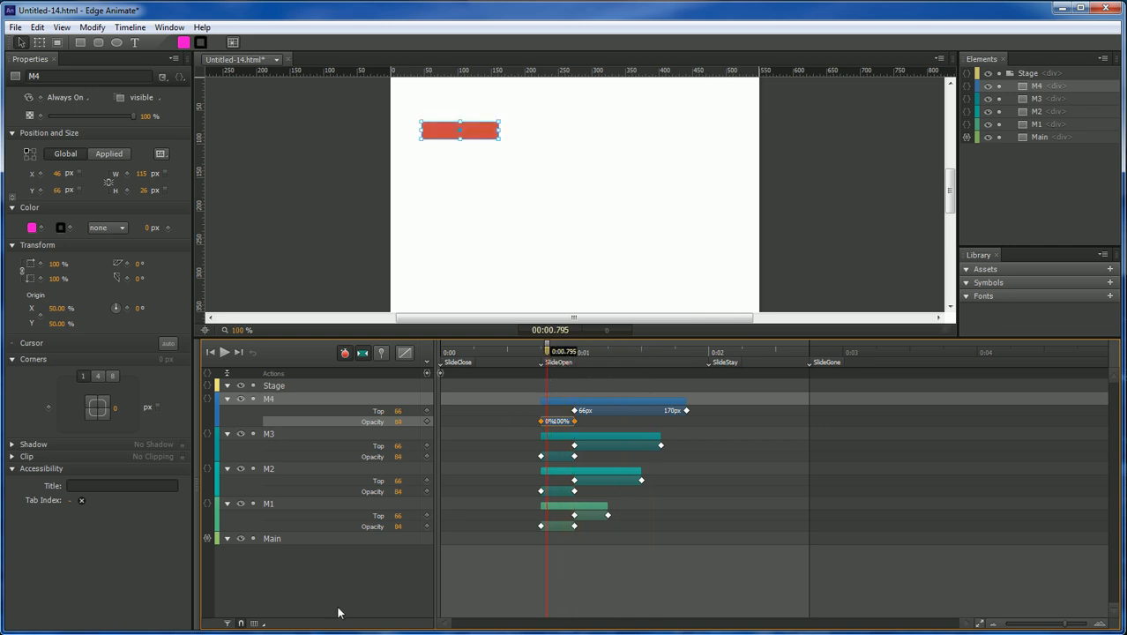
{"action": "left_click", "coordinate": [271, 538]}
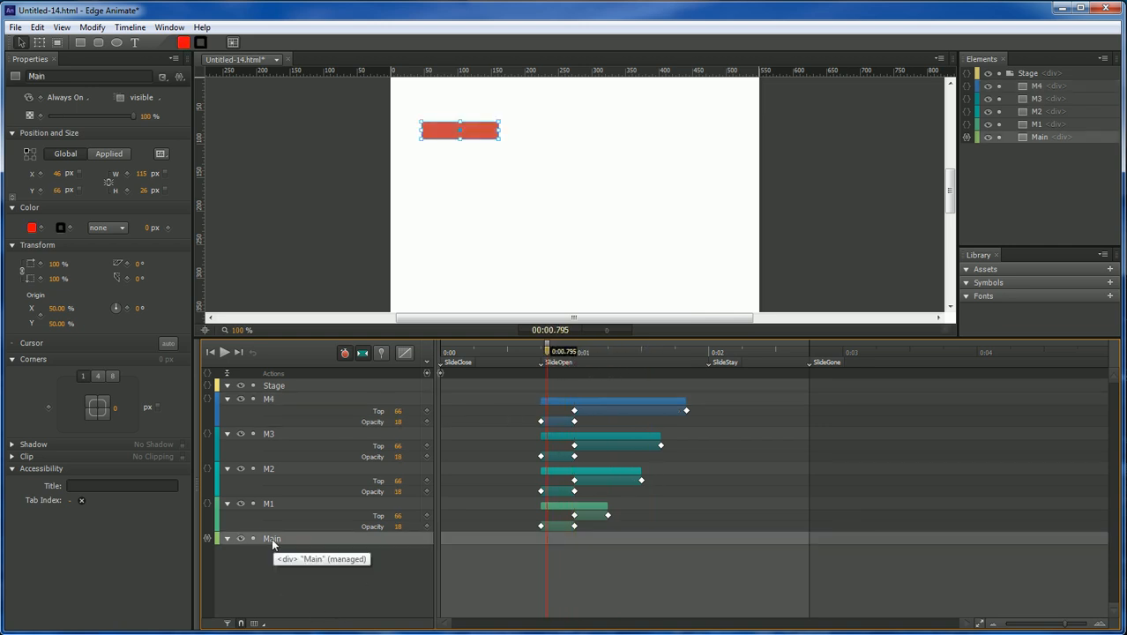
{"action": "right_click", "coordinate": [272, 540]}
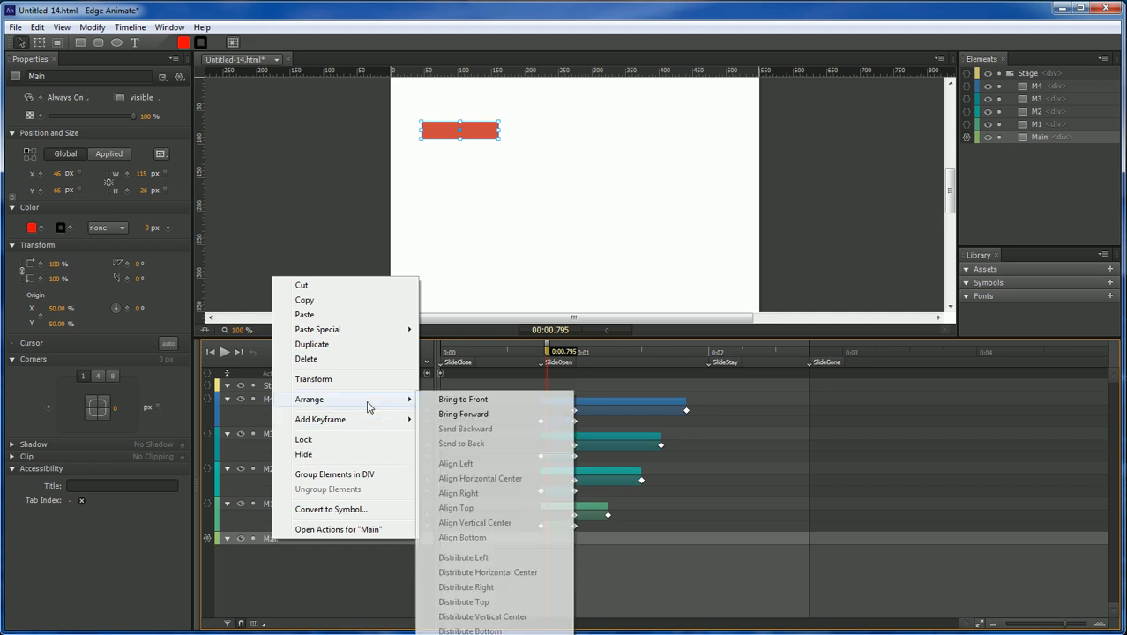
{"action": "left_click", "coordinate": [462, 413]}
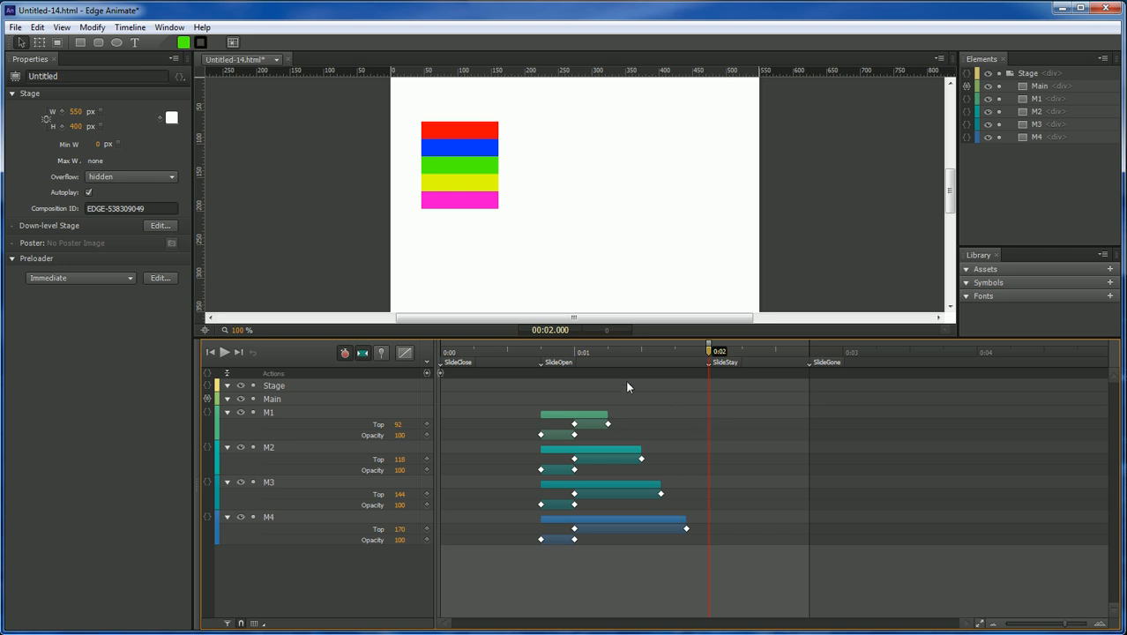
{"action": "mouse_move", "coordinate": [483, 522]}
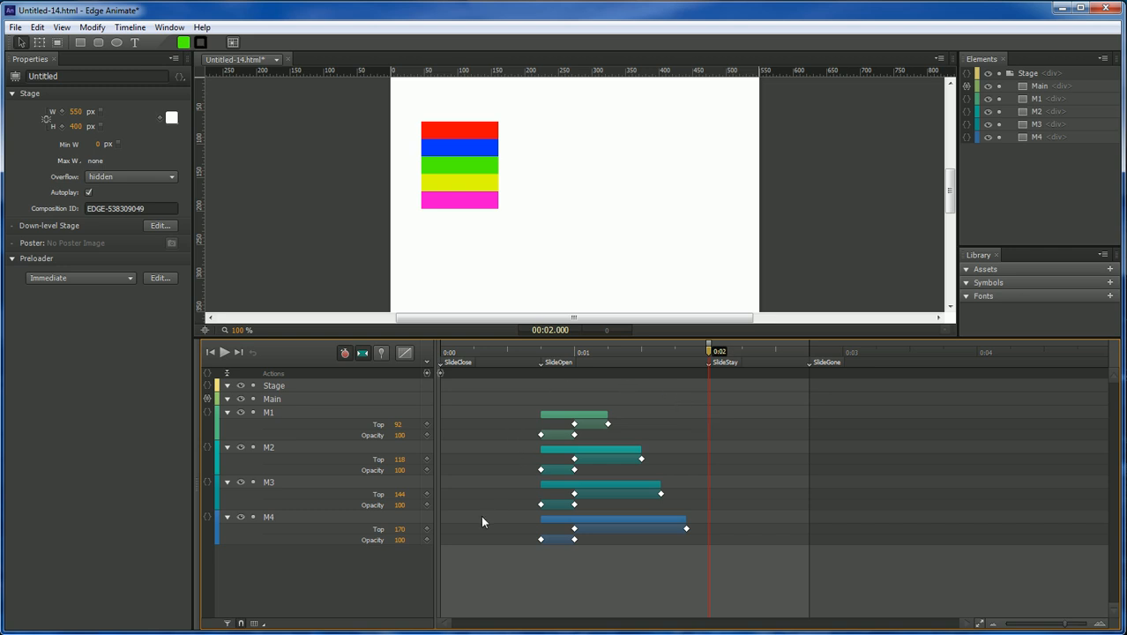
- Set the playhead just after the SlideStay label at about 2.25 s for the closing keyframes
{"action": "left_click", "coordinate": [344, 353]}
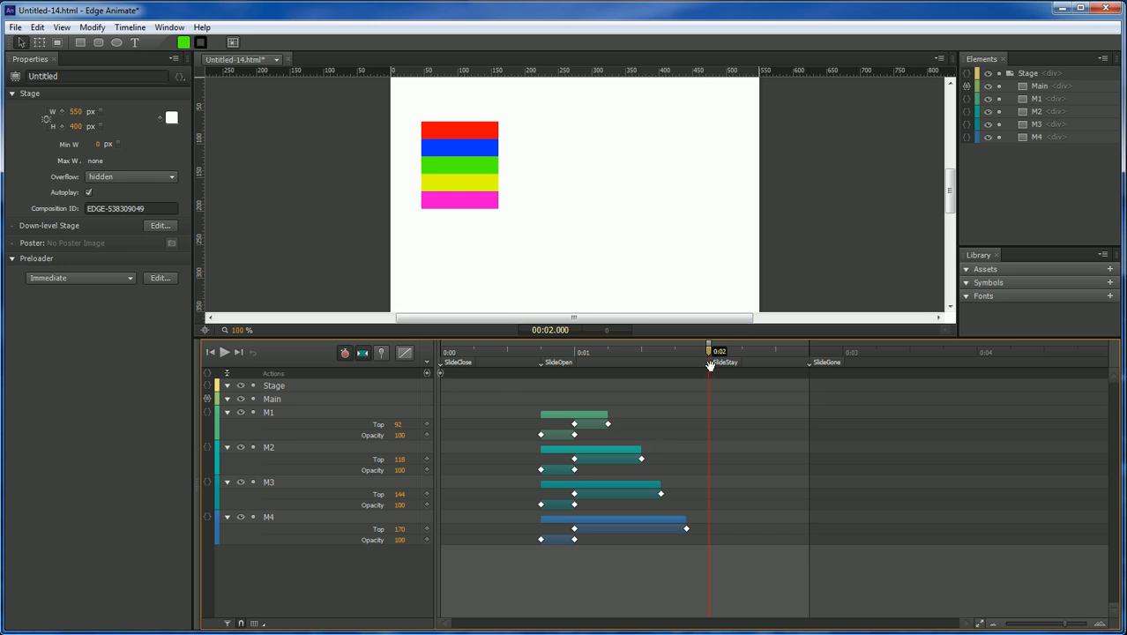
{"action": "mouse_move", "coordinate": [483, 492]}
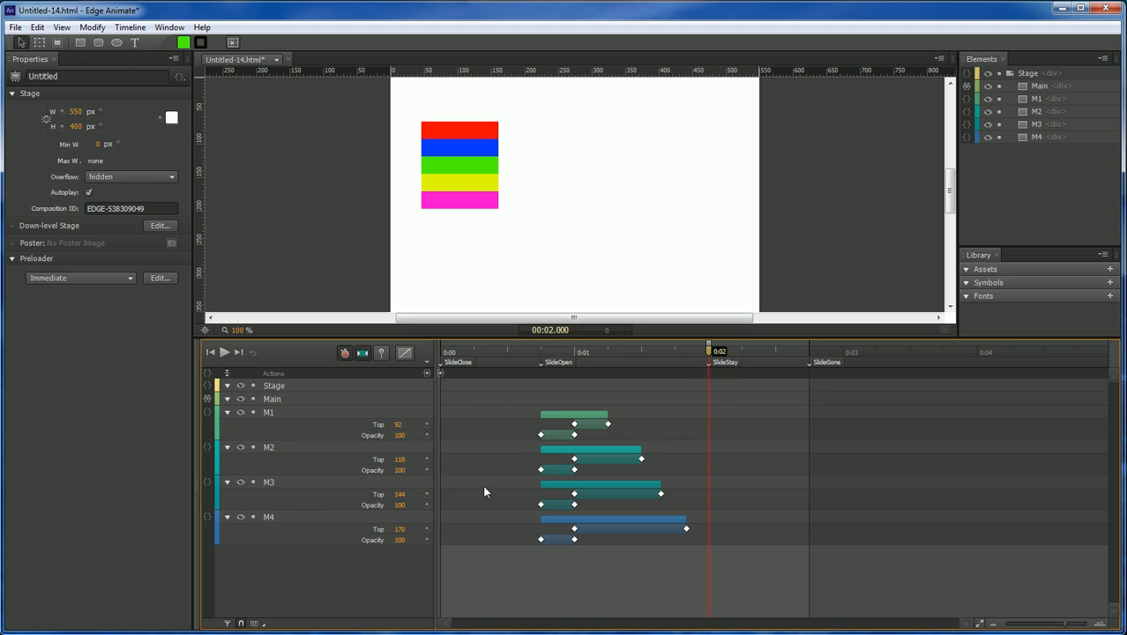
{"action": "mouse_move", "coordinate": [457, 416]}
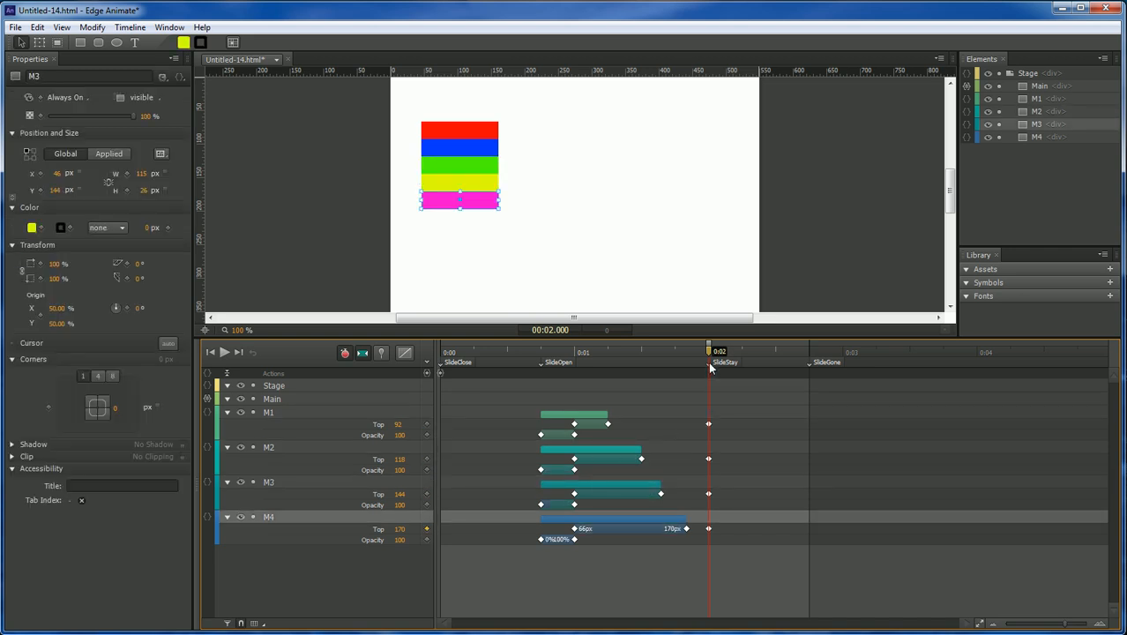
{"action": "left_click", "coordinate": [741, 352]}
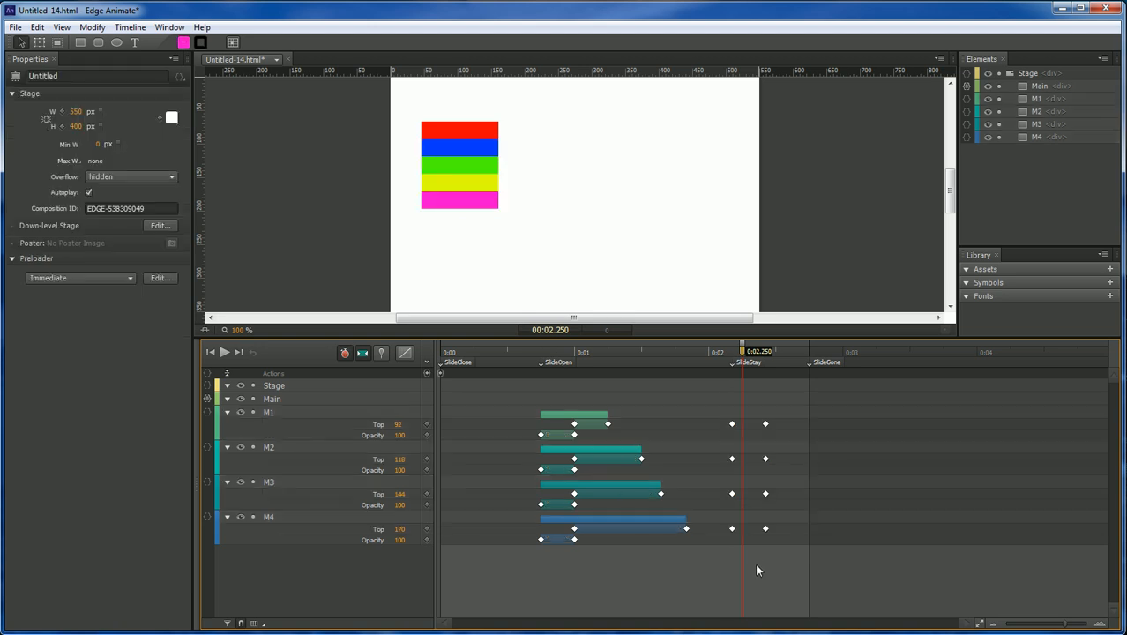
{"action": "mouse_move", "coordinate": [745, 356]}
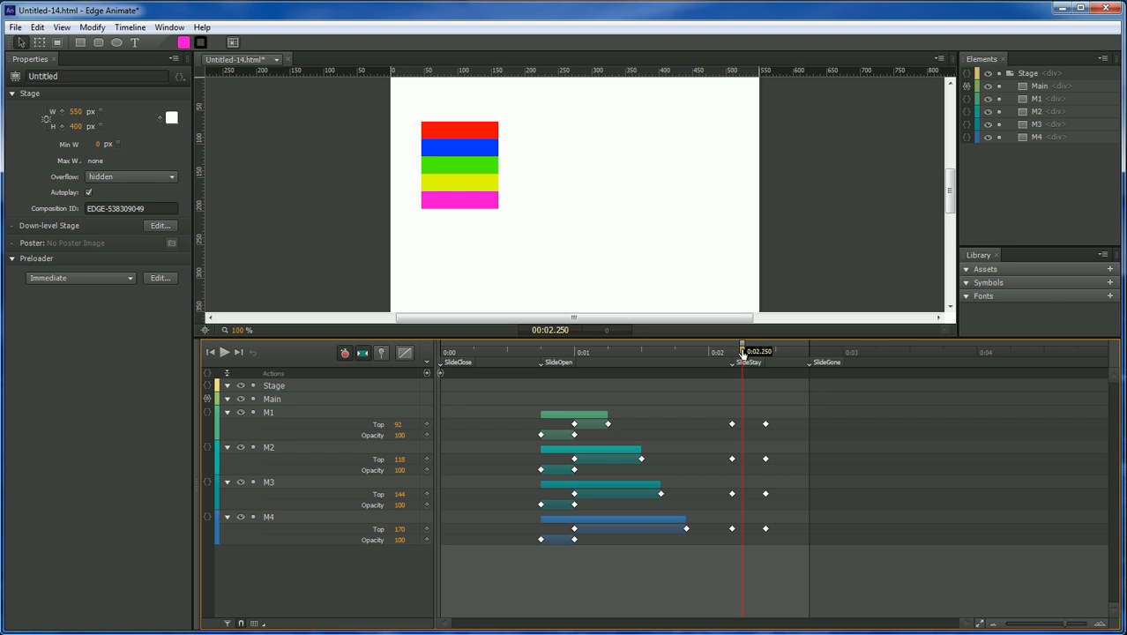
{"action": "mouse_move", "coordinate": [745, 417]}
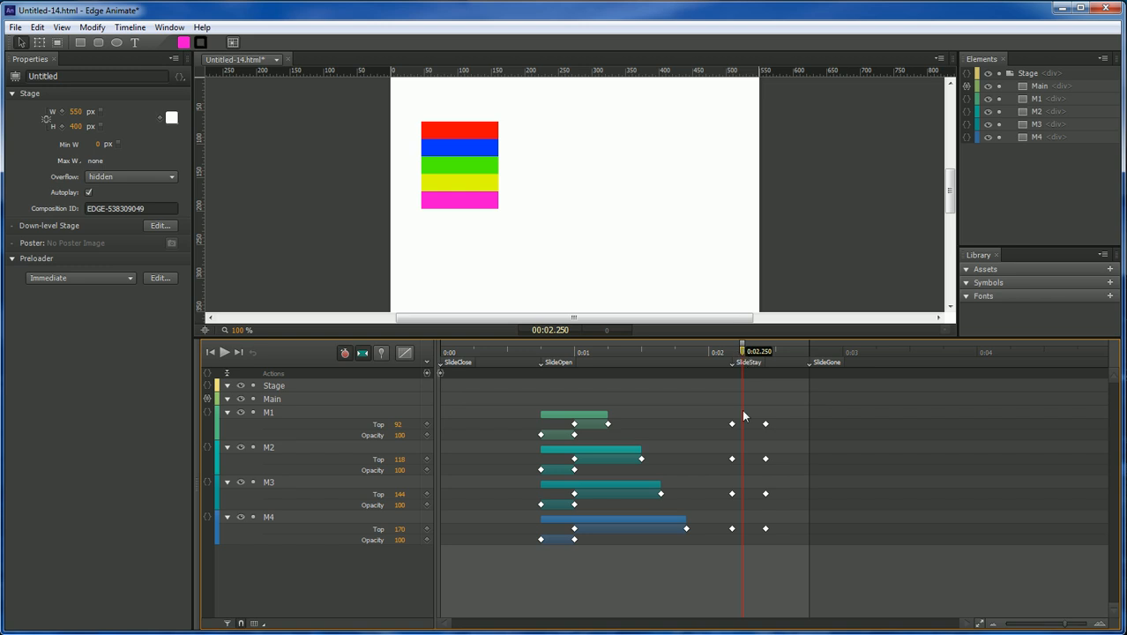
{"action": "mouse_move", "coordinate": [755, 469]}
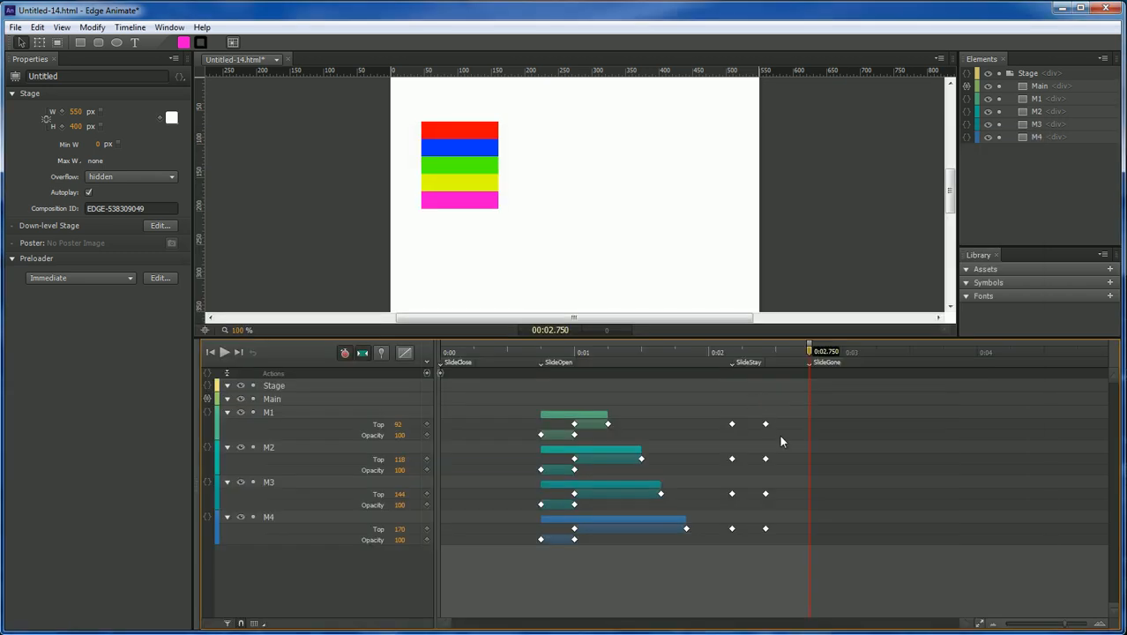
{"action": "mouse_move", "coordinate": [309, 499]}
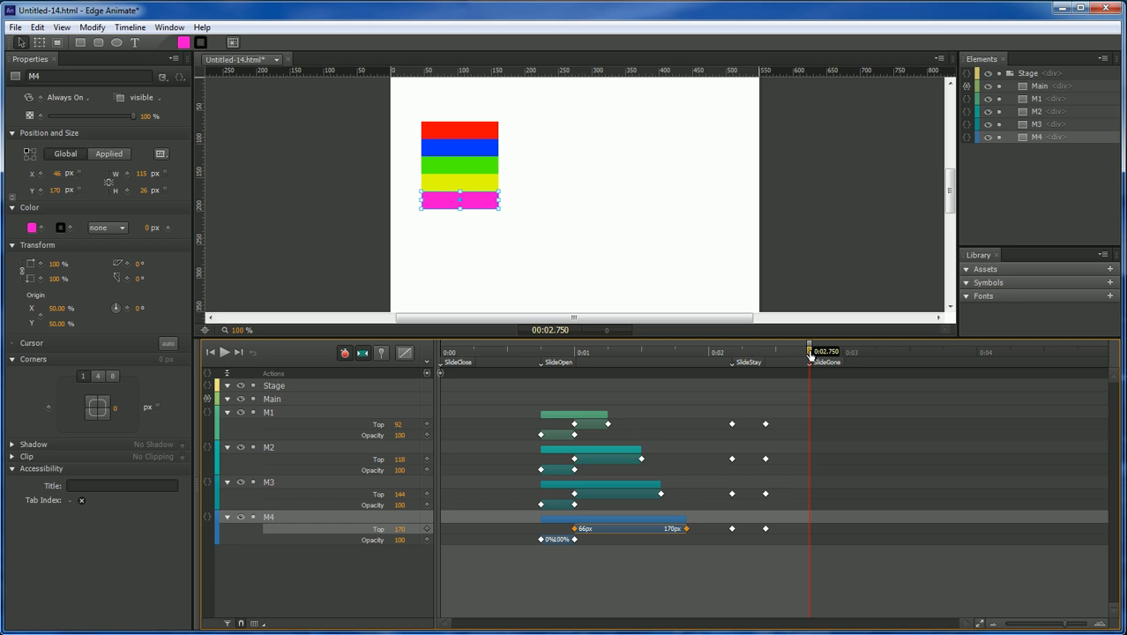
{"action": "mouse_move", "coordinate": [469, 526]}
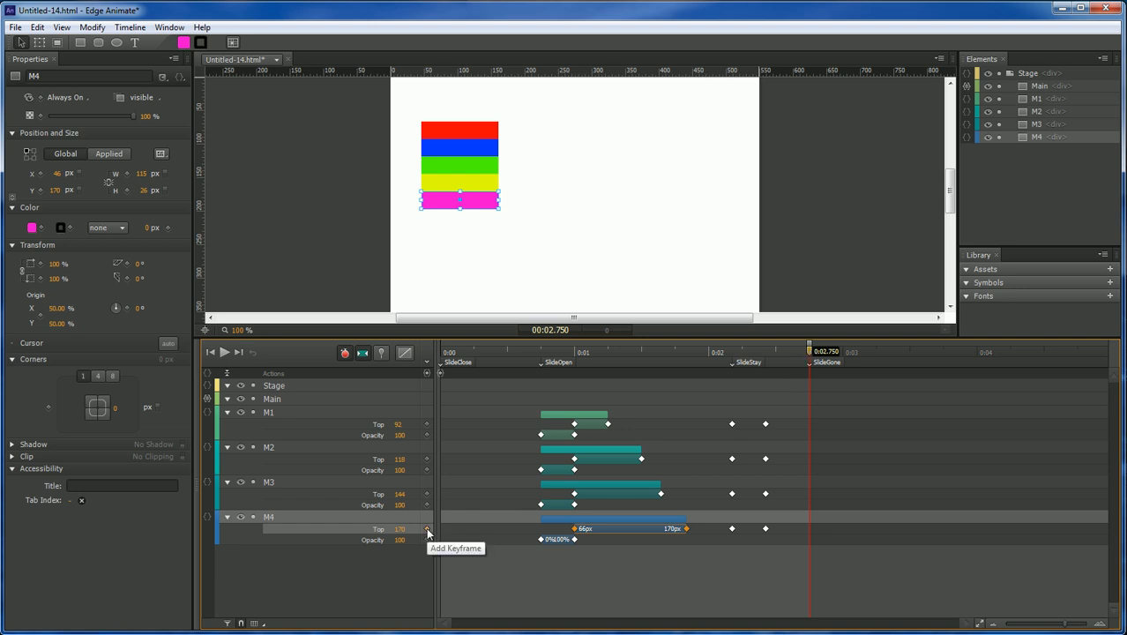
{"action": "mouse_move", "coordinate": [282, 433]}
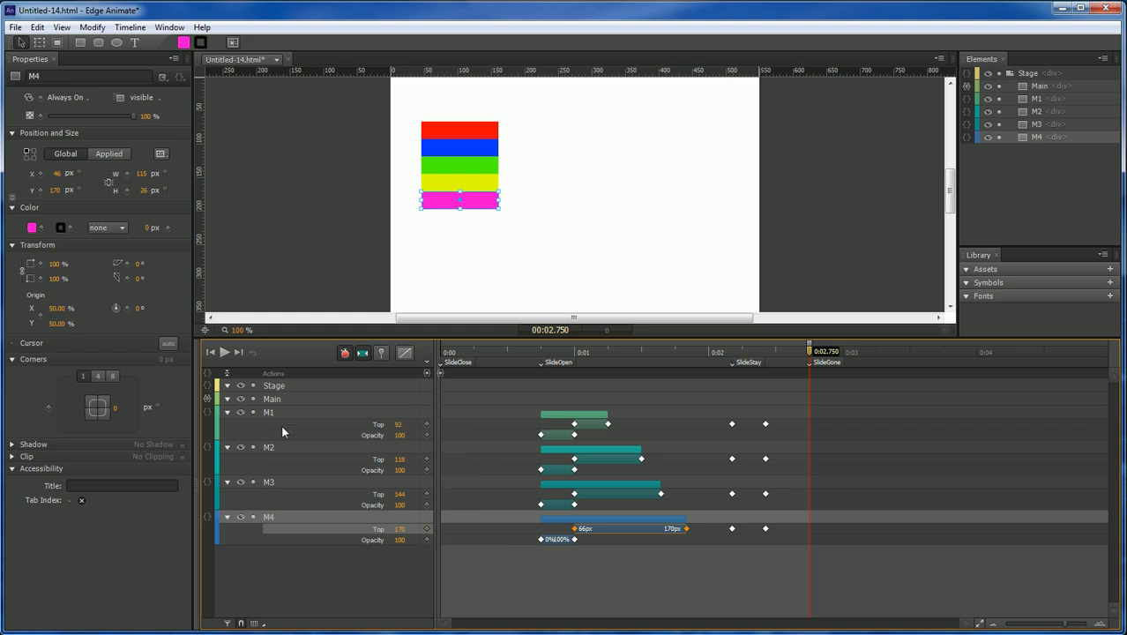
- Keyframe the blue bar returning under Main and scrub between the open and closed states to check
{"action": "left_click", "coordinate": [271, 399]}
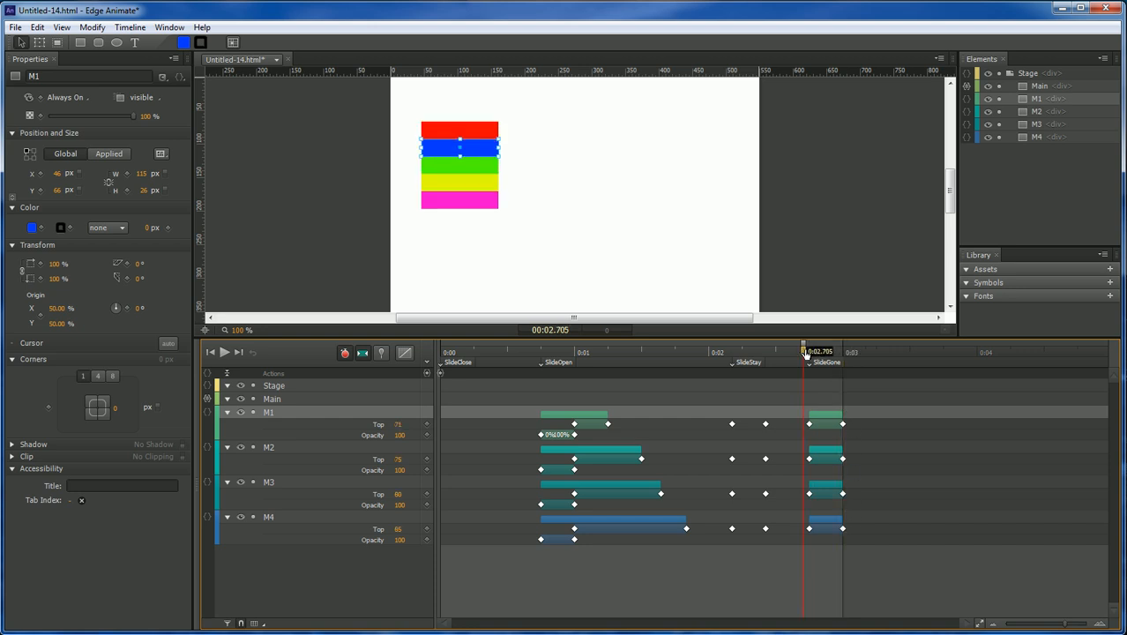
{"action": "left_click_drag", "start_coordinate": [803, 351], "coordinate": [822, 351]}
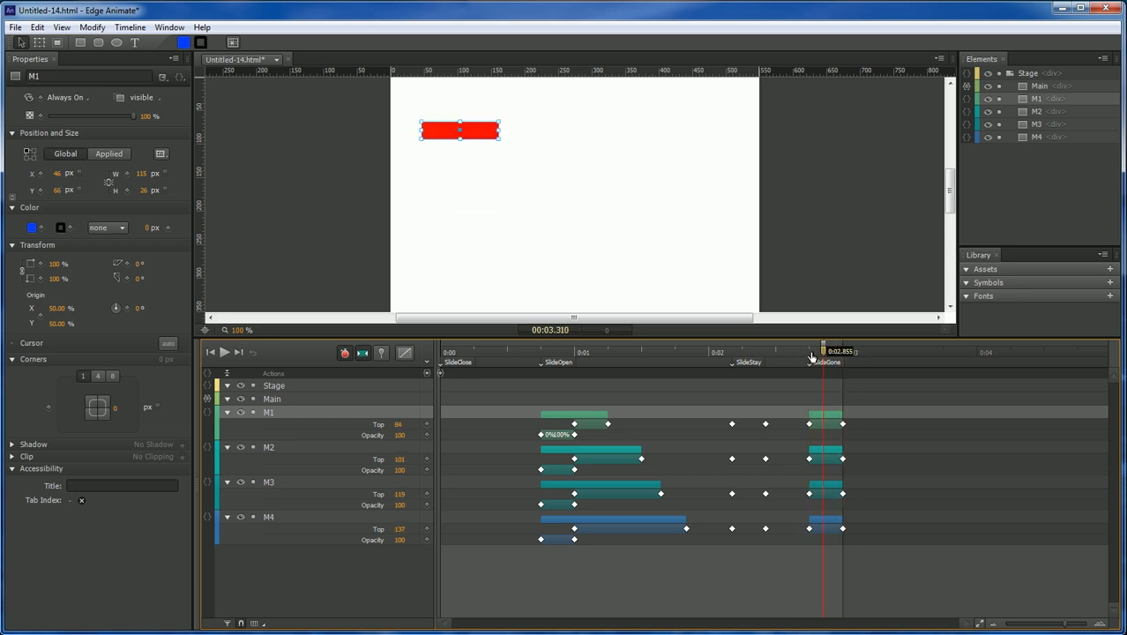
{"action": "left_click_drag", "start_coordinate": [822, 351], "coordinate": [794, 351]}
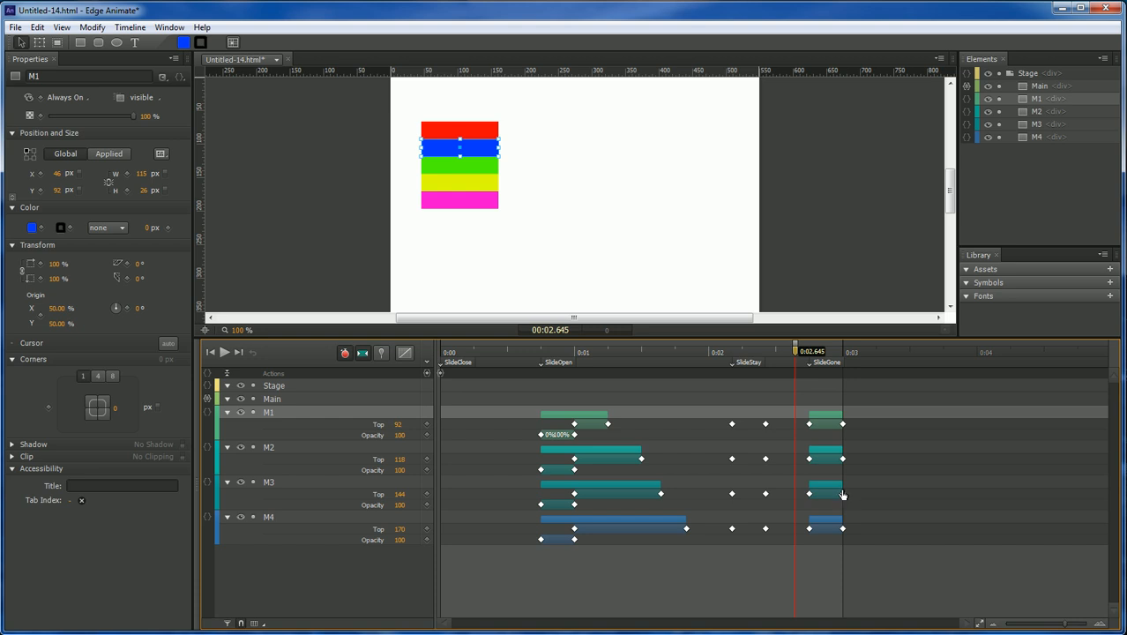
{"action": "left_click", "coordinate": [826, 492]}
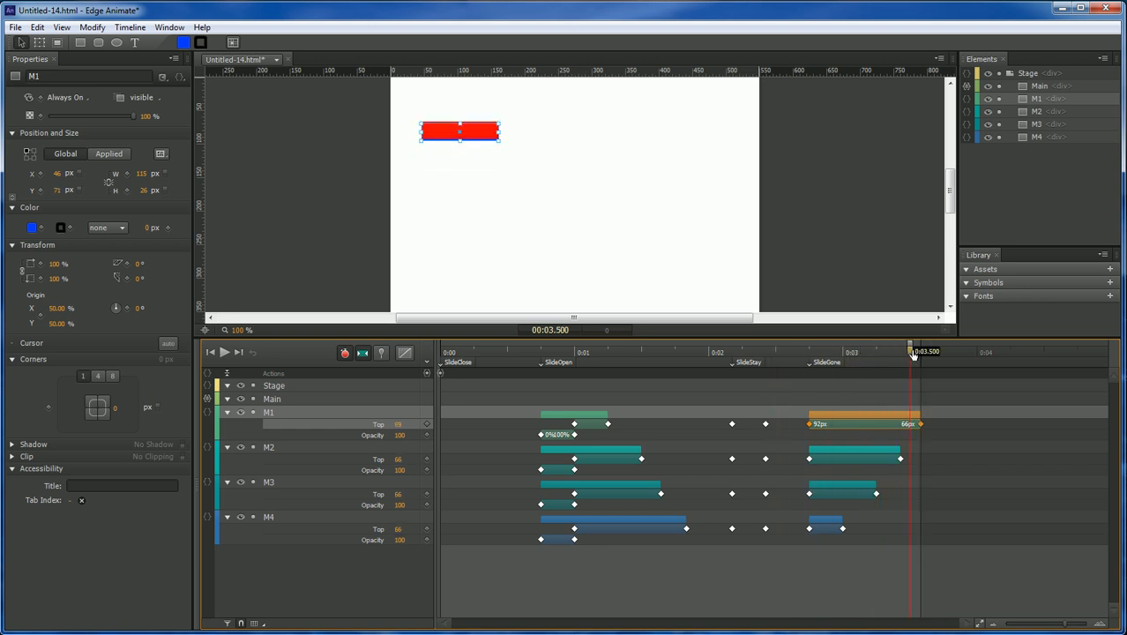
{"action": "left_click_drag", "start_coordinate": [913, 353], "coordinate": [810, 353]}
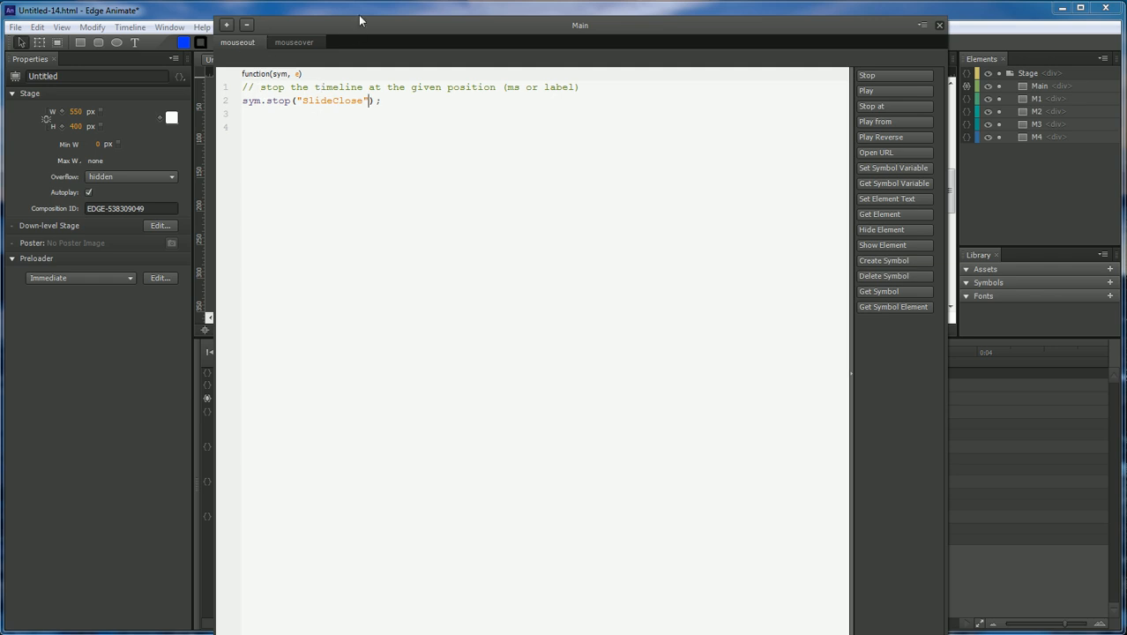
- Change the Main bar's mouseout code to sym.stop("SlideClose")
{"action": "double_click", "coordinate": [281, 99]}
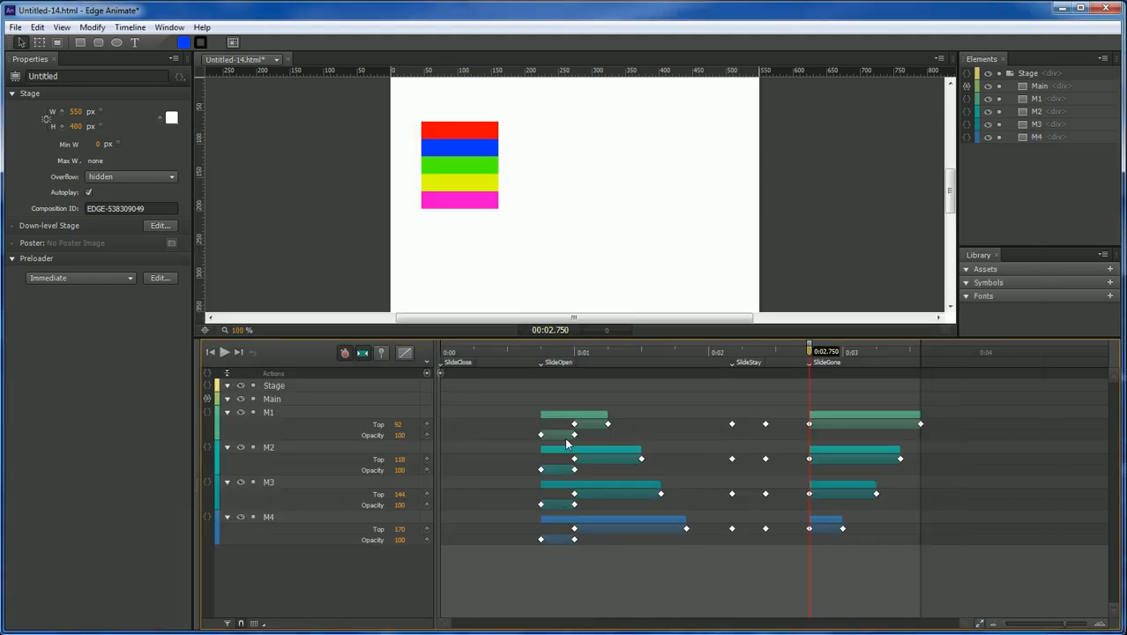
- Add a mouseover action on the blue M1 bar that stops the timeline at SlideStay
{"action": "left_click", "coordinate": [269, 413]}
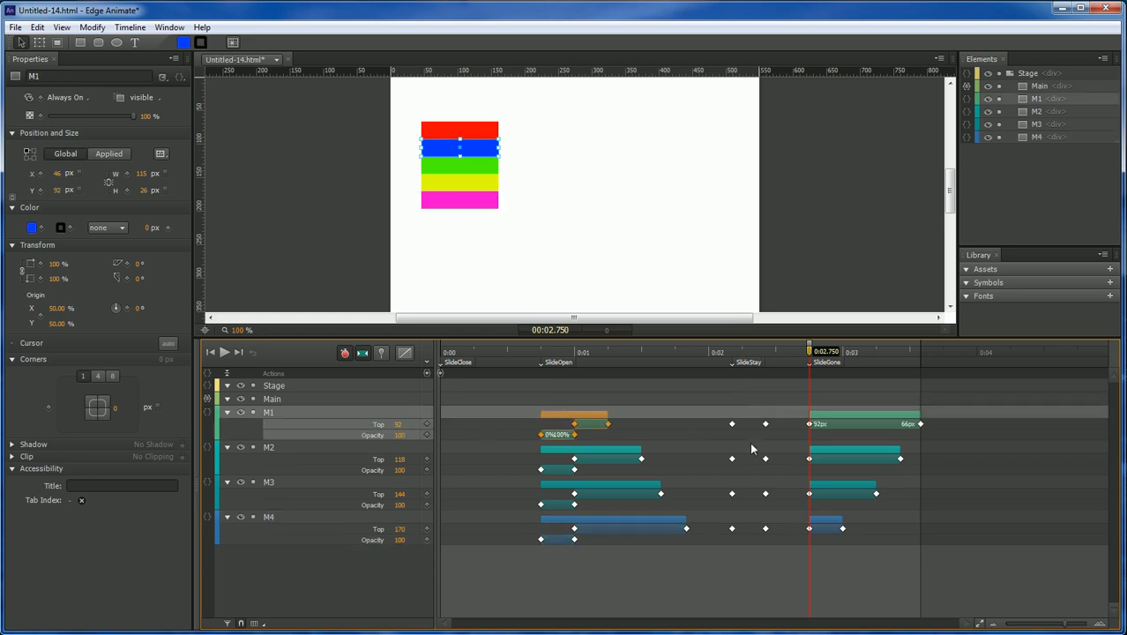
{"action": "left_click", "coordinate": [226, 399]}
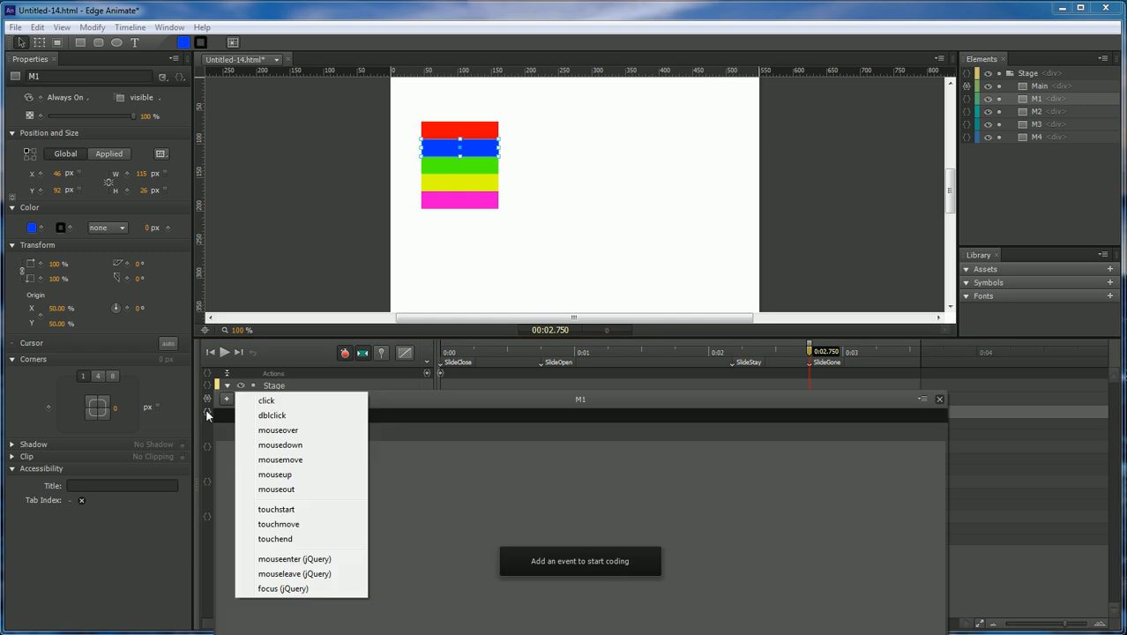
{"action": "mouse_move", "coordinate": [279, 445]}
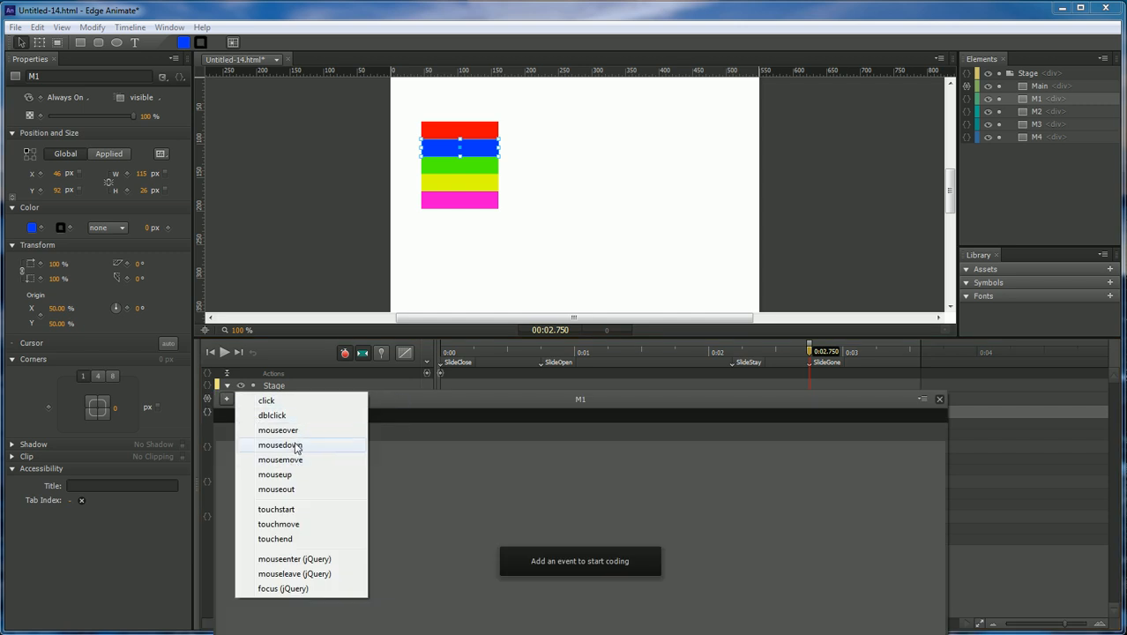
{"action": "mouse_move", "coordinate": [279, 431]}
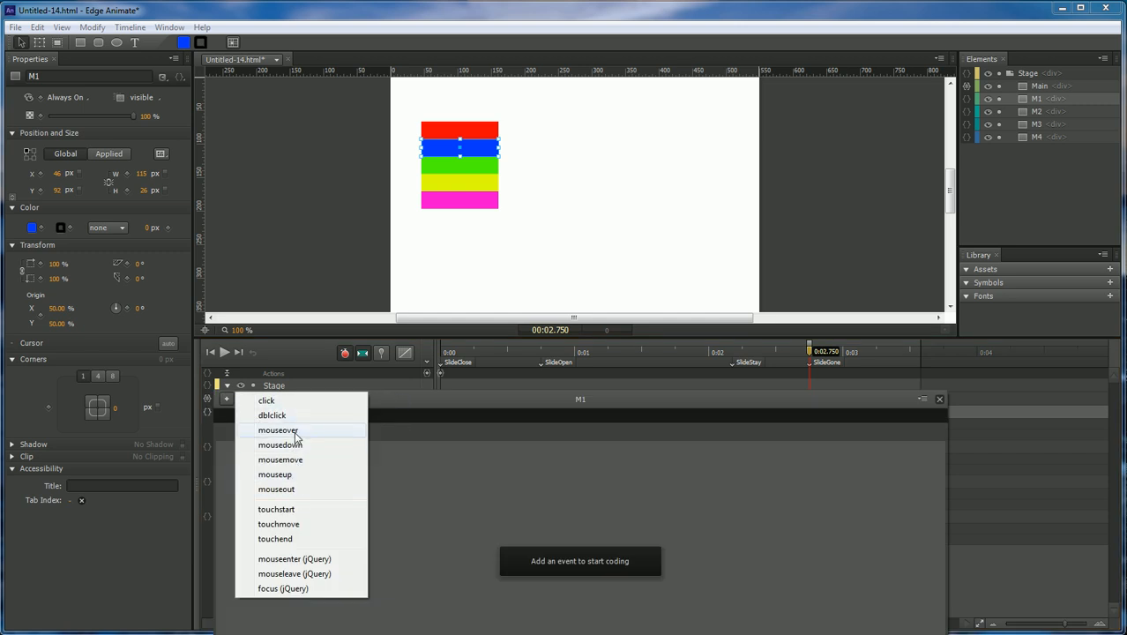
{"action": "left_click", "coordinate": [279, 431]}
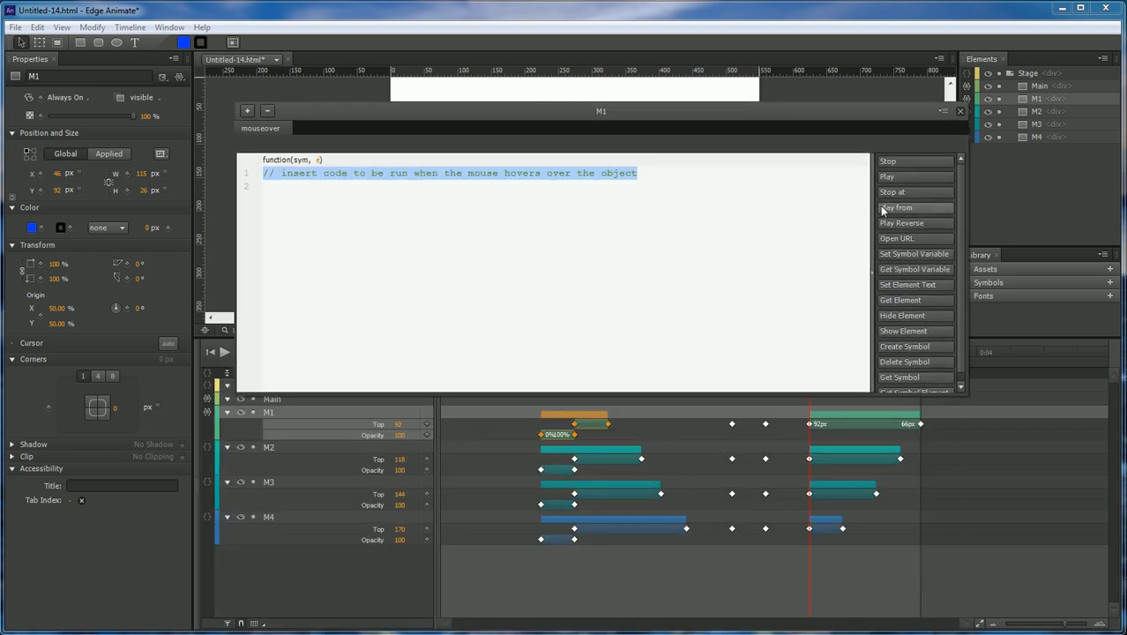
{"action": "mouse_move", "coordinate": [893, 192]}
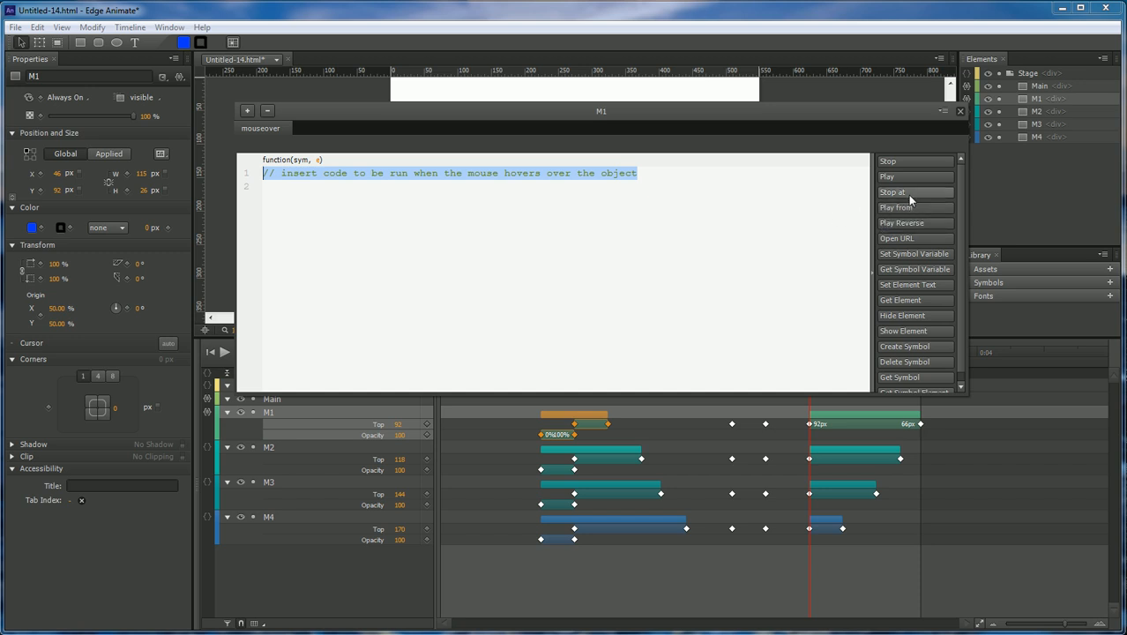
{"action": "left_click", "coordinate": [892, 192]}
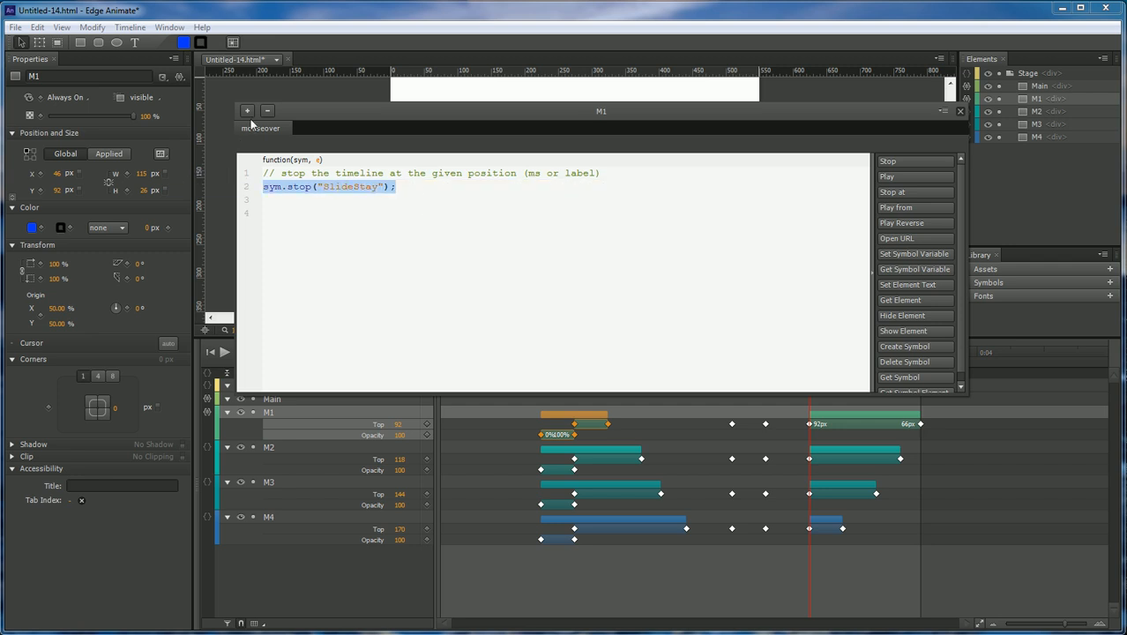
- Add a mouseout action on M1 with sym.stop("SlideStay");
{"action": "left_click", "coordinate": [247, 110]}
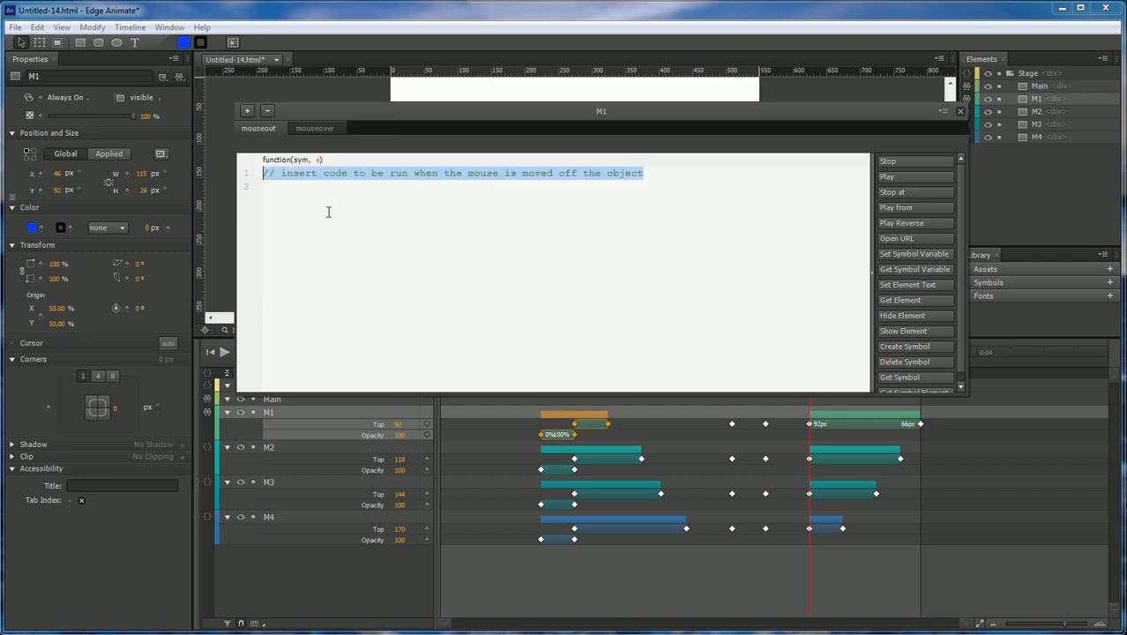
{"action": "type", "text": "sym.stop(\"SlideStay\");"}
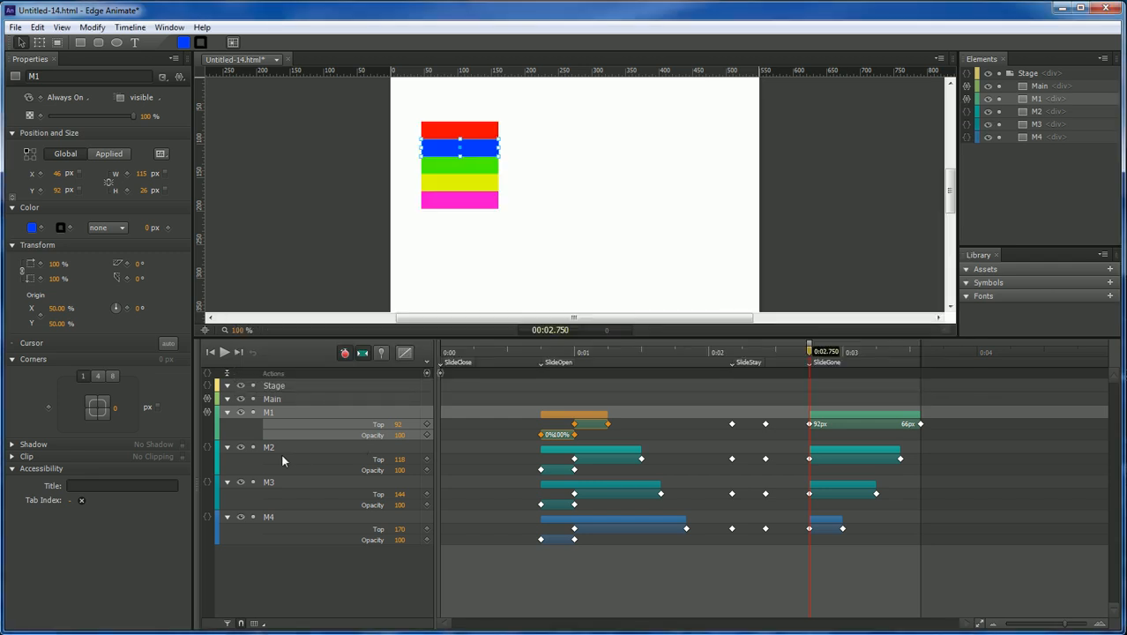
- Give the green M2 bar mouseover and mouseout actions with sym.stop("SlideStay");
{"action": "left_click", "coordinate": [269, 448]}
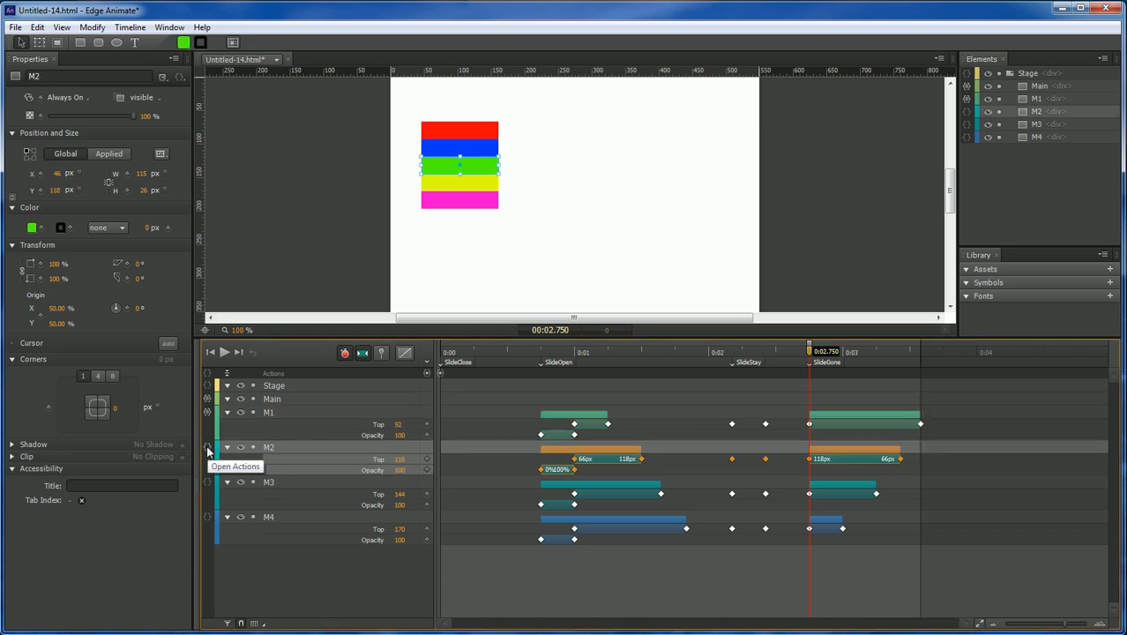
{"action": "left_click", "coordinate": [235, 466]}
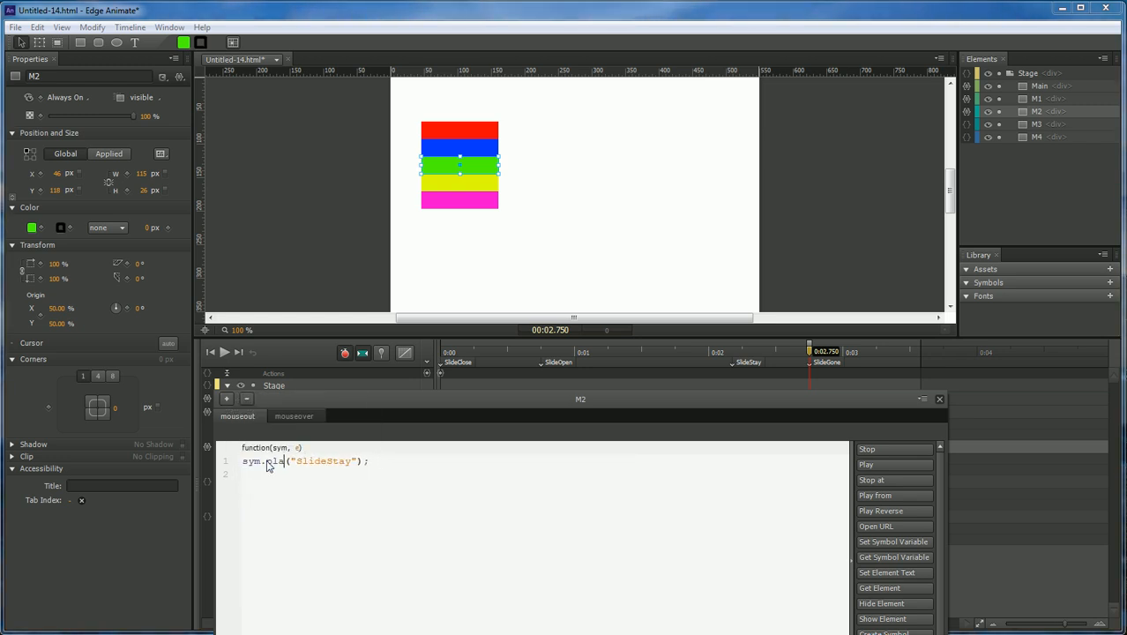
{"action": "left_click", "coordinate": [939, 399]}
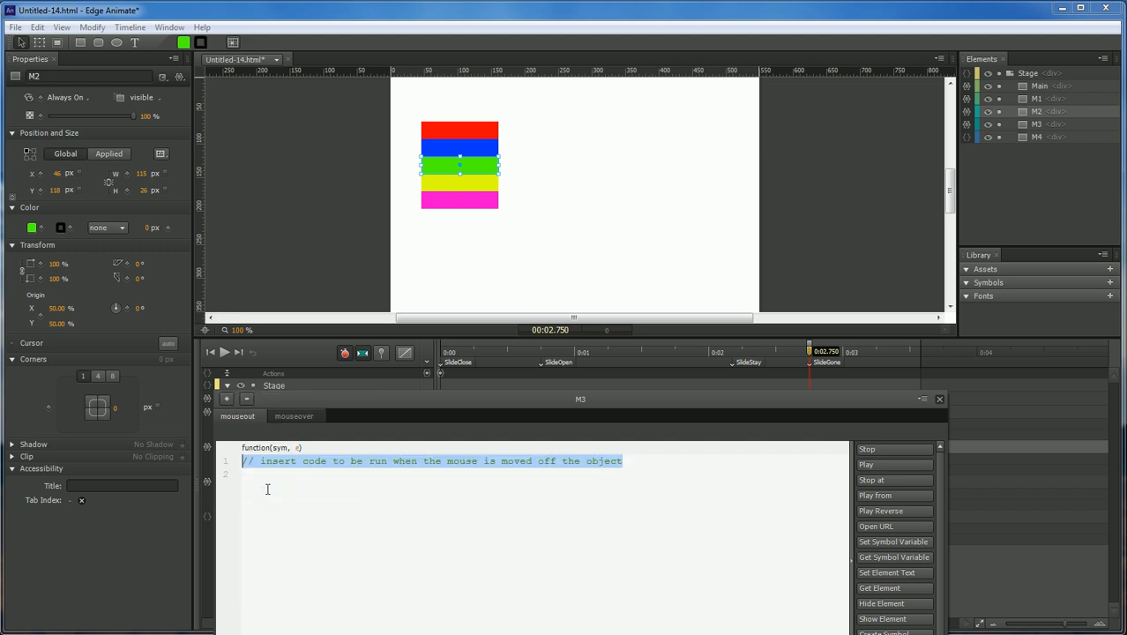
{"action": "type", "text": "sym.stop(\"SlideStay\");"}
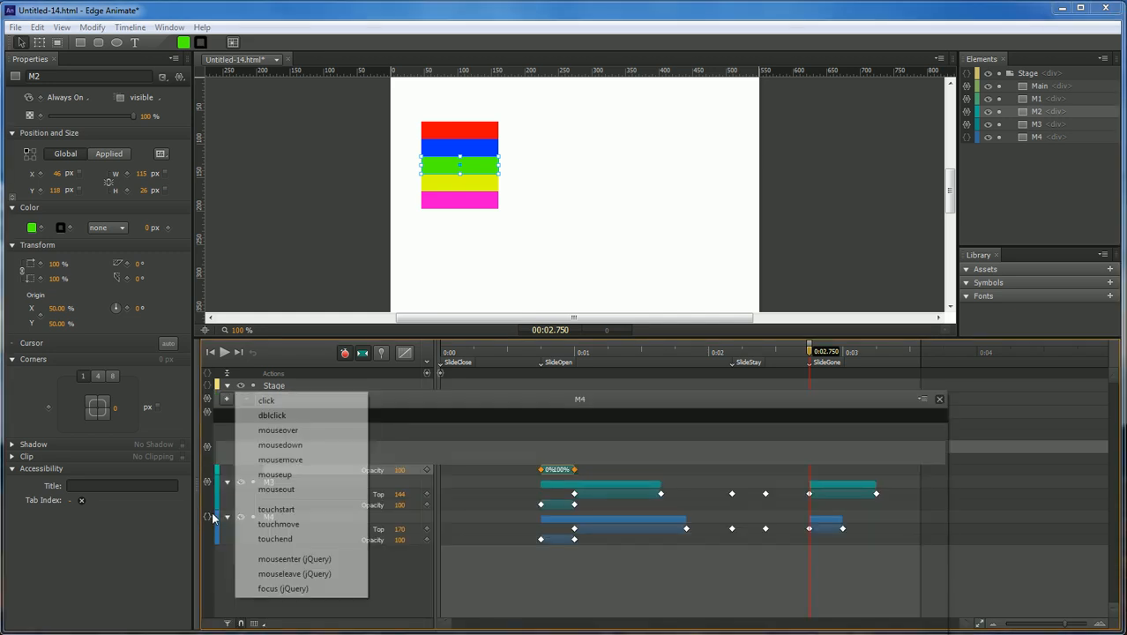
- Begin the yellow M3 bar's actions by adding a mouseover event
{"action": "left_click", "coordinate": [278, 430]}
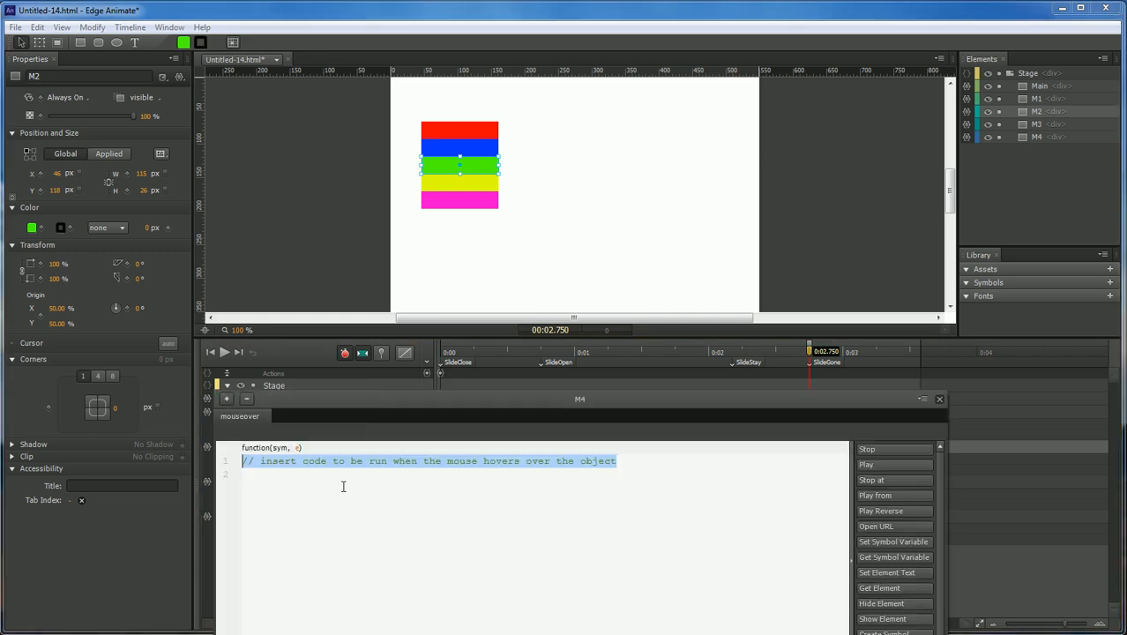
{"action": "left_click", "coordinate": [225, 399]}
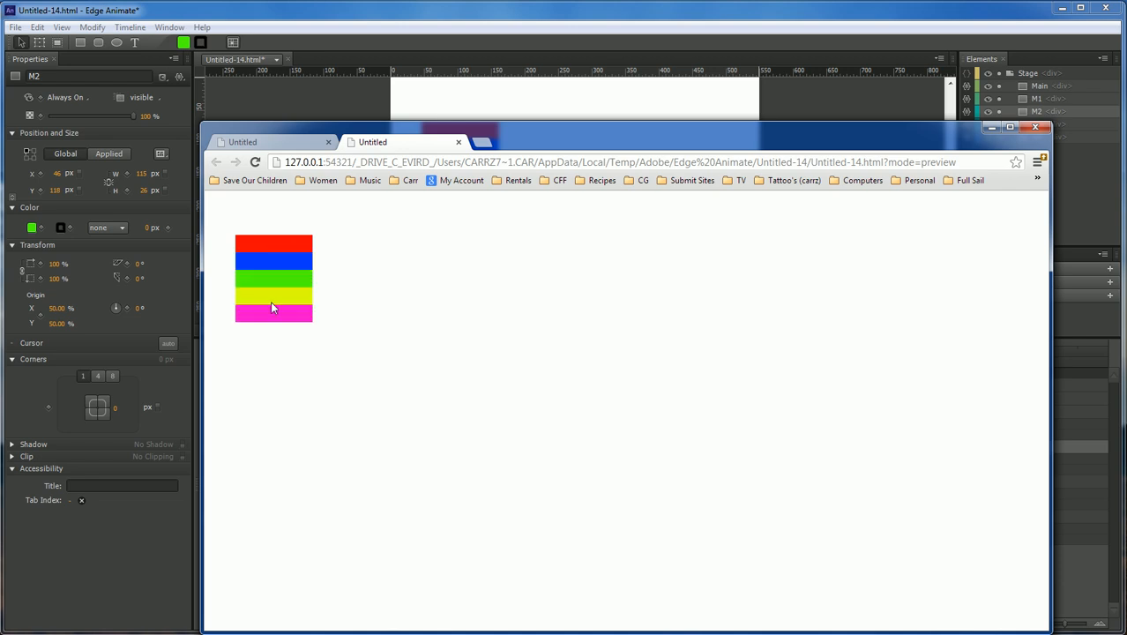
{"action": "mouse_move", "coordinate": [258, 290]}
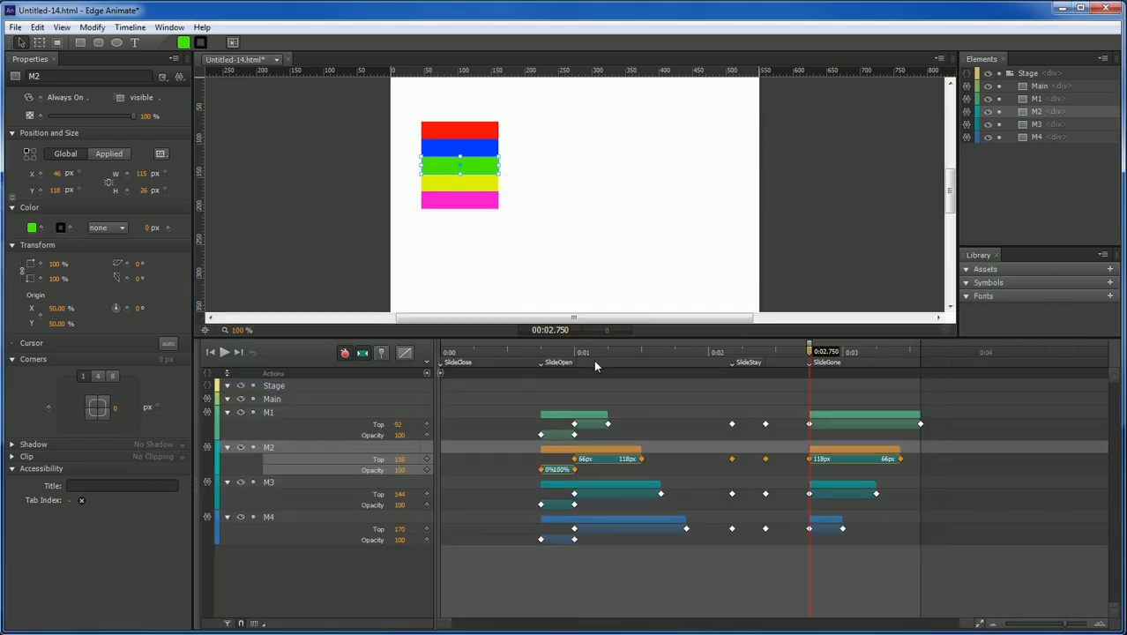
{"action": "mouse_move", "coordinate": [556, 416]}
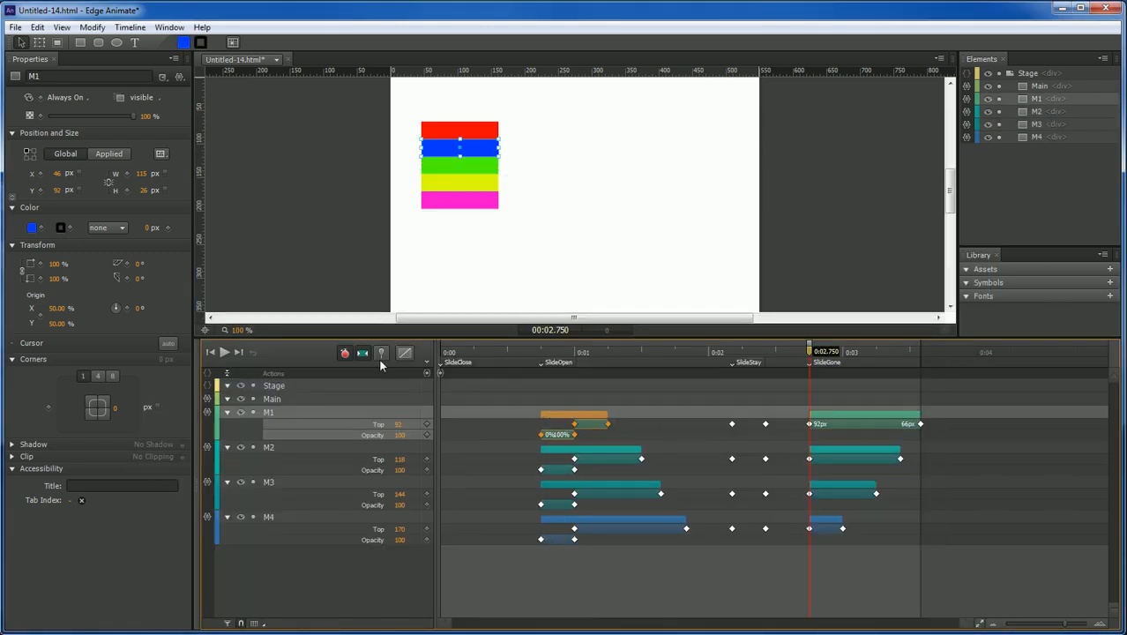
- Apply Ease In Out Quint easing to the blue and green bars' slide transitions
{"action": "left_click", "coordinate": [381, 353]}
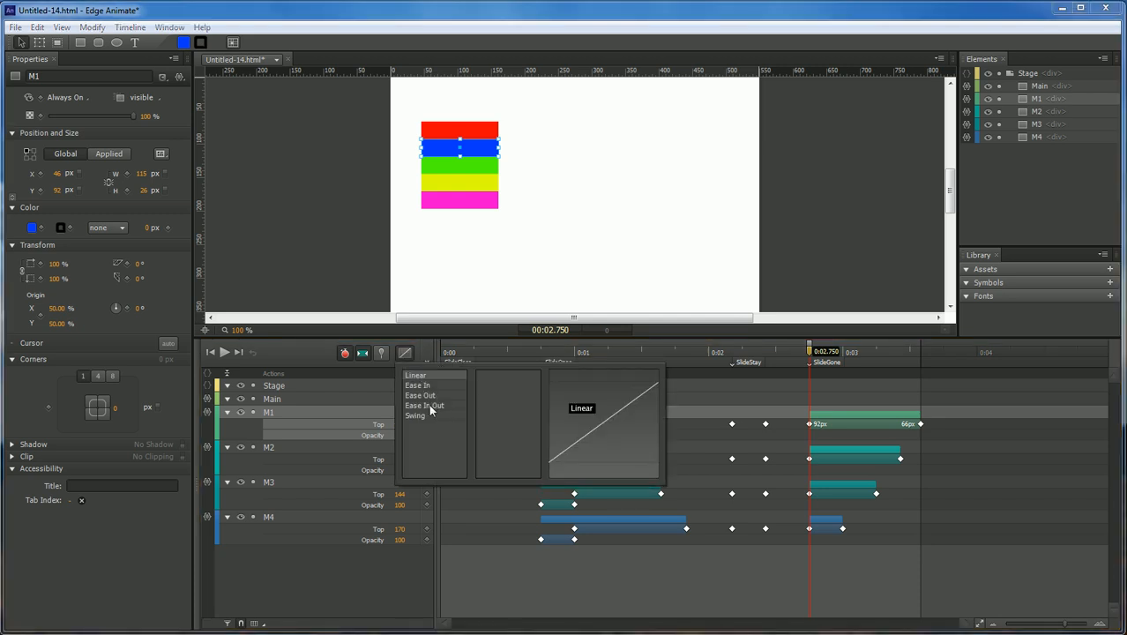
{"action": "mouse_move", "coordinate": [424, 404]}
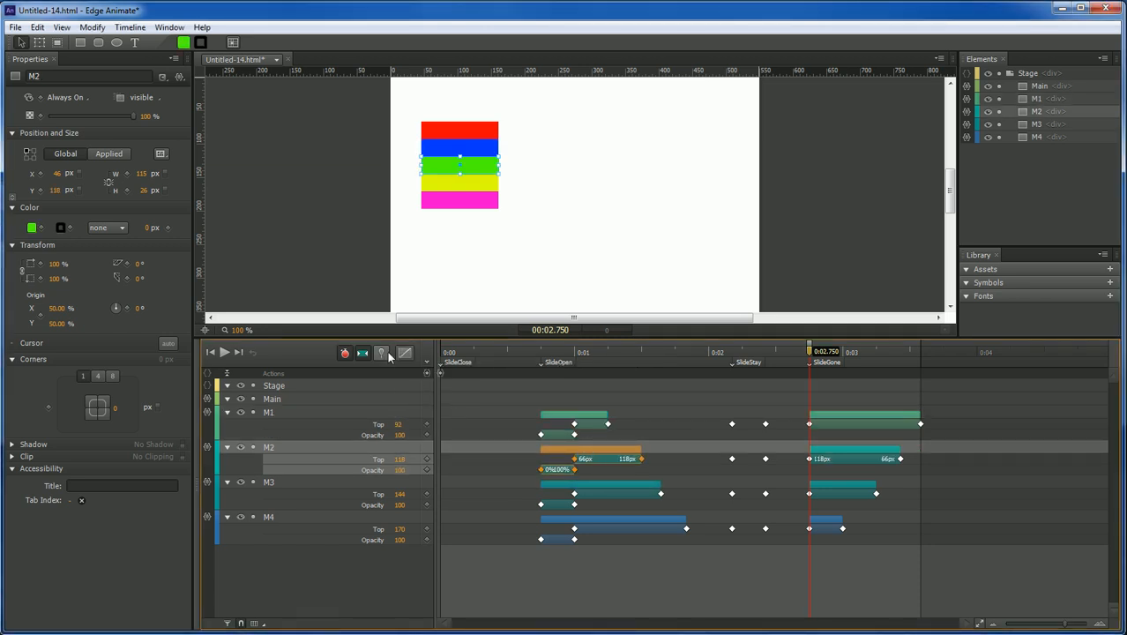
{"action": "left_click", "coordinate": [381, 352]}
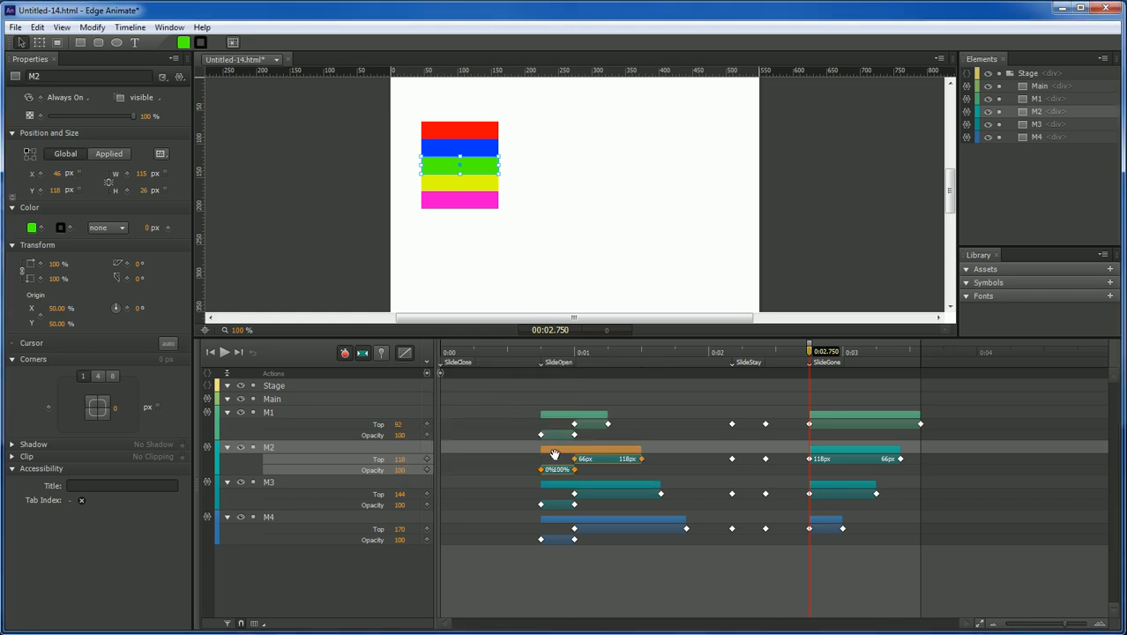
- Apply Ease In Out Quint easing to the yellow and pink bars' slide transitions
{"action": "left_click", "coordinate": [405, 353]}
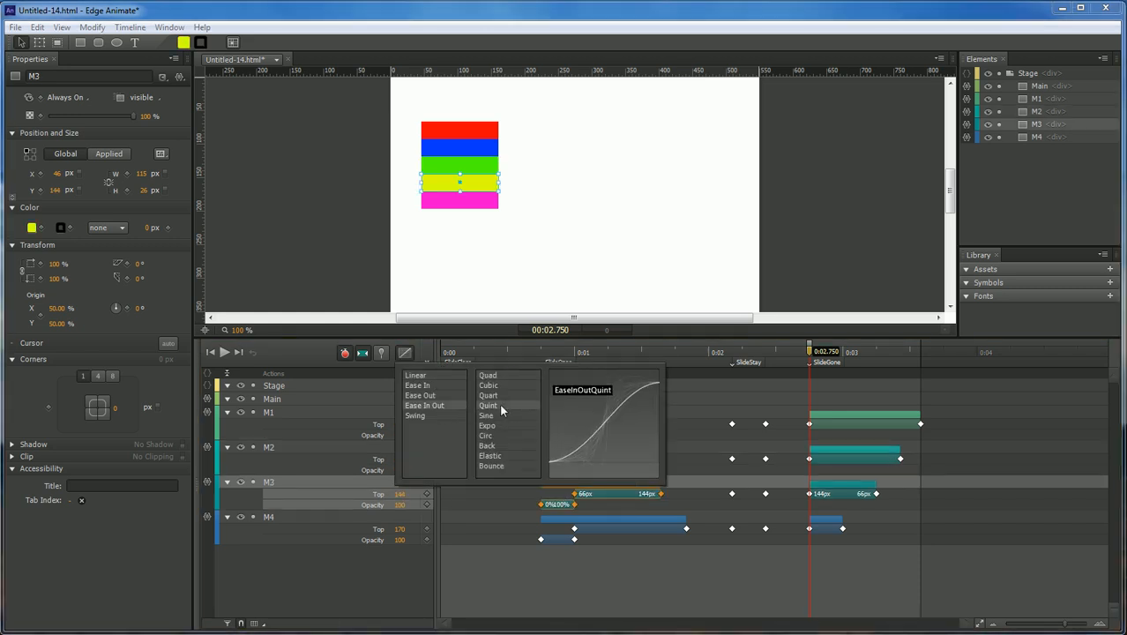
{"action": "left_click", "coordinate": [487, 404]}
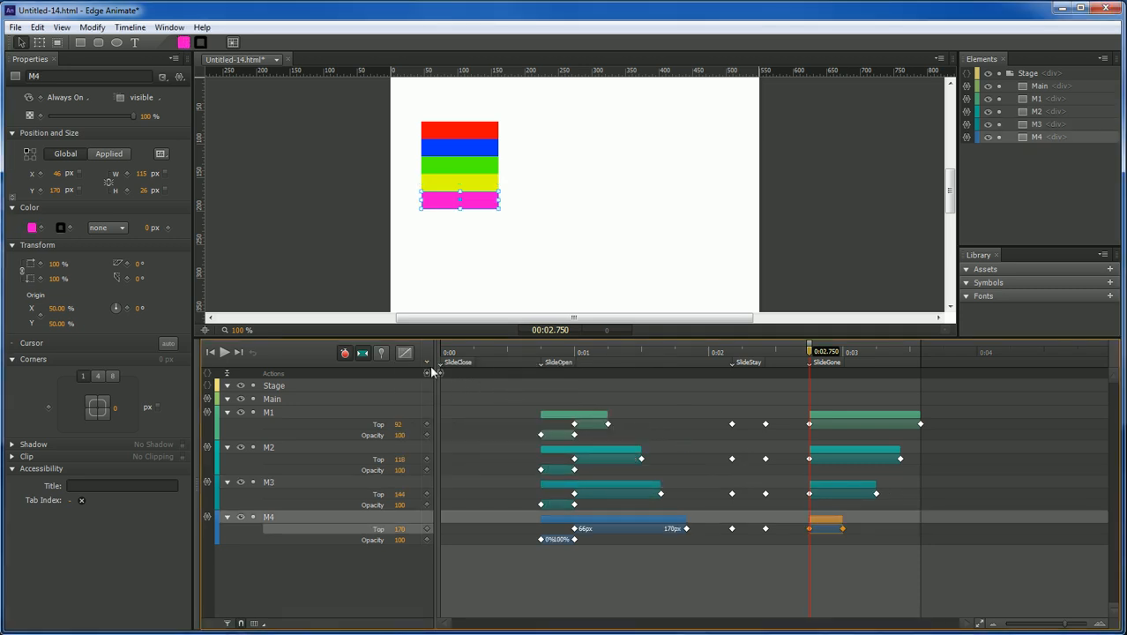
{"action": "left_click", "coordinate": [404, 353]}
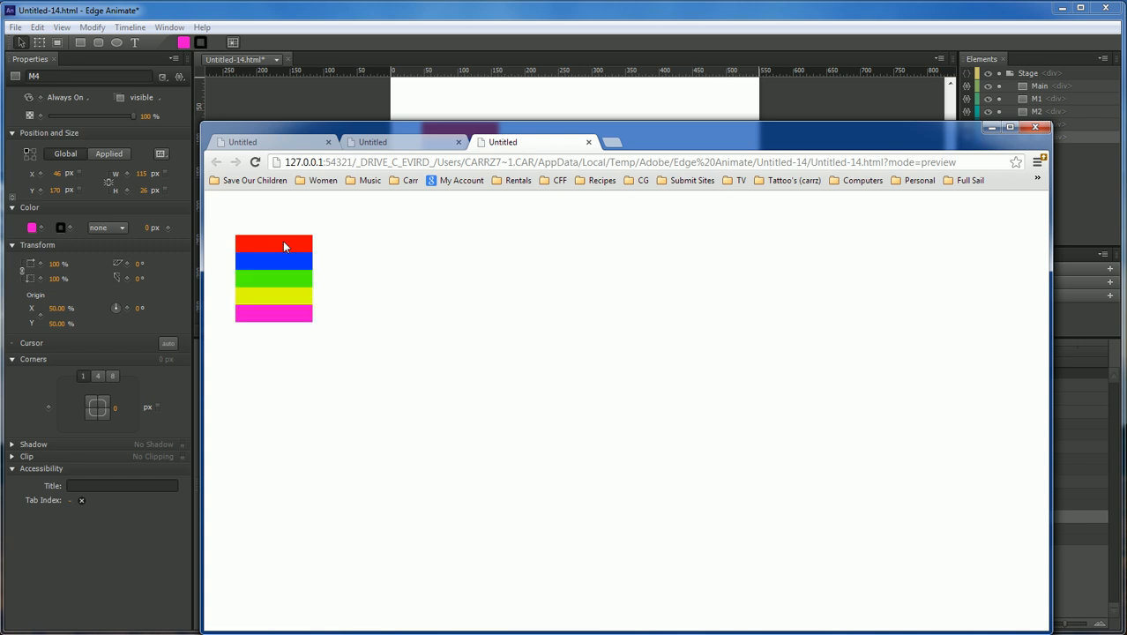
{"action": "mouse_move", "coordinate": [284, 268]}
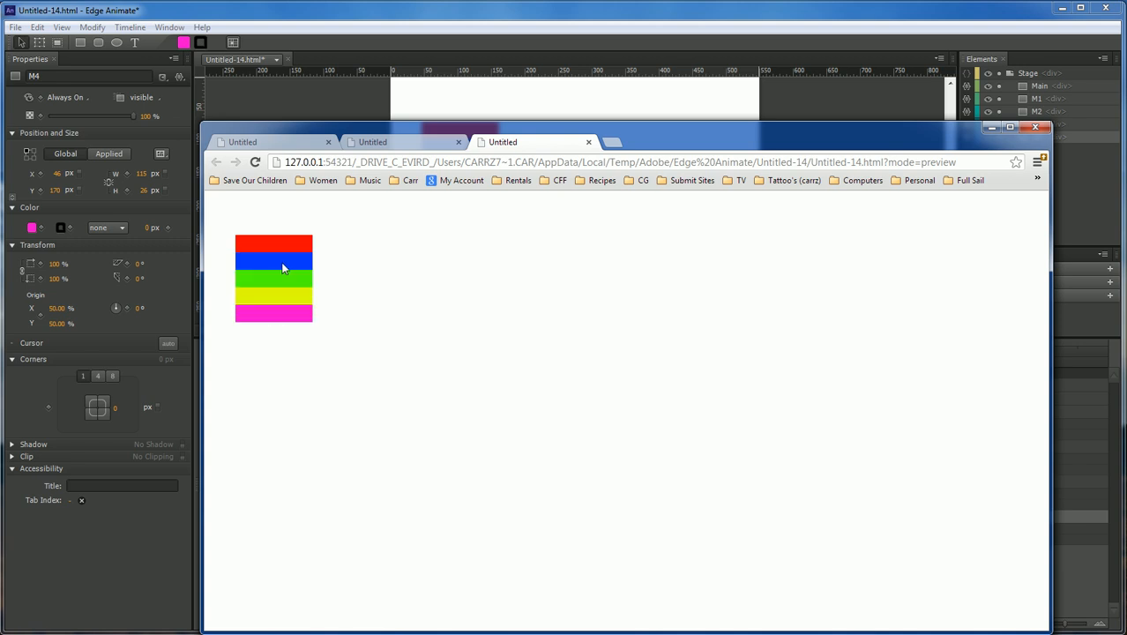